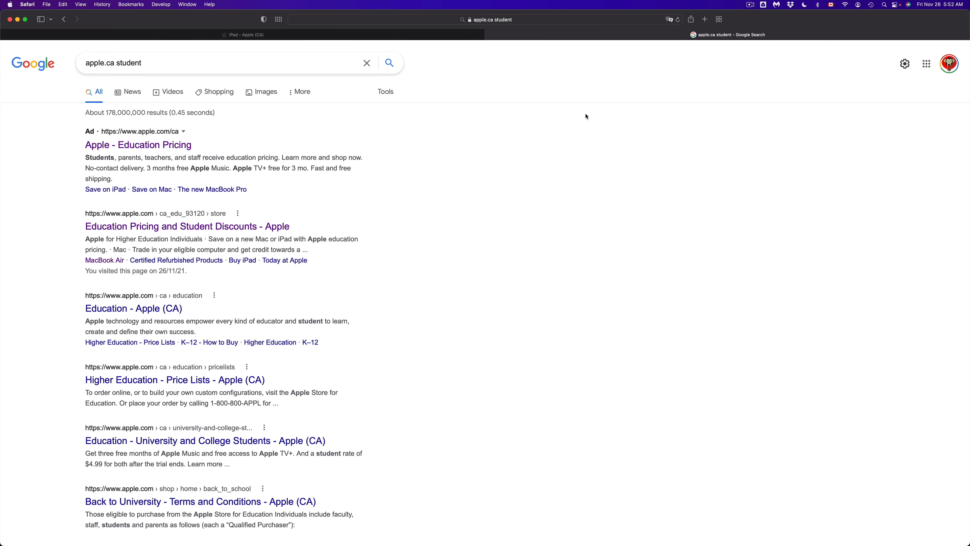
mouse_move(82, 113)
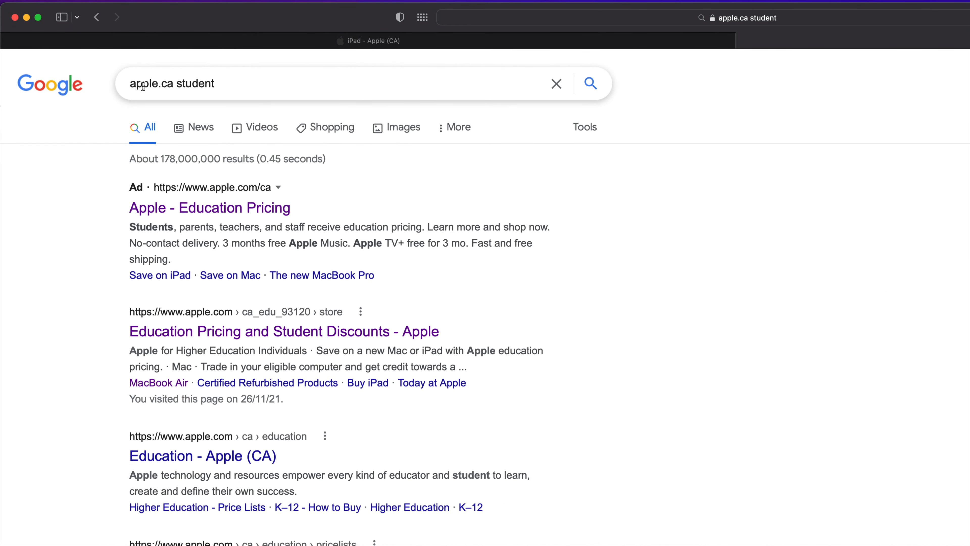
mouse_move(278, 187)
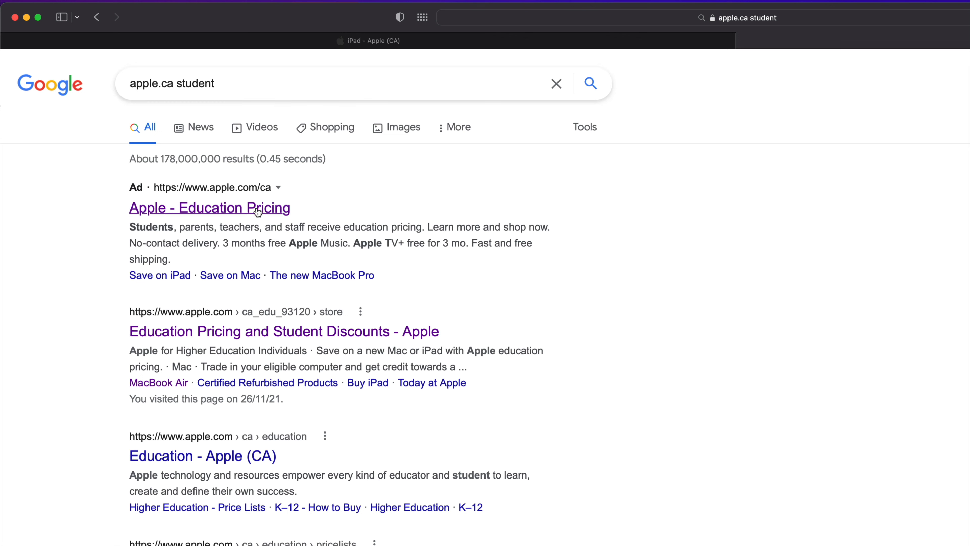
Open the 'Apple - Education Pricing' result and browse its Mac, iPad, Pro Apps and benefits sections
left_click(209, 207)
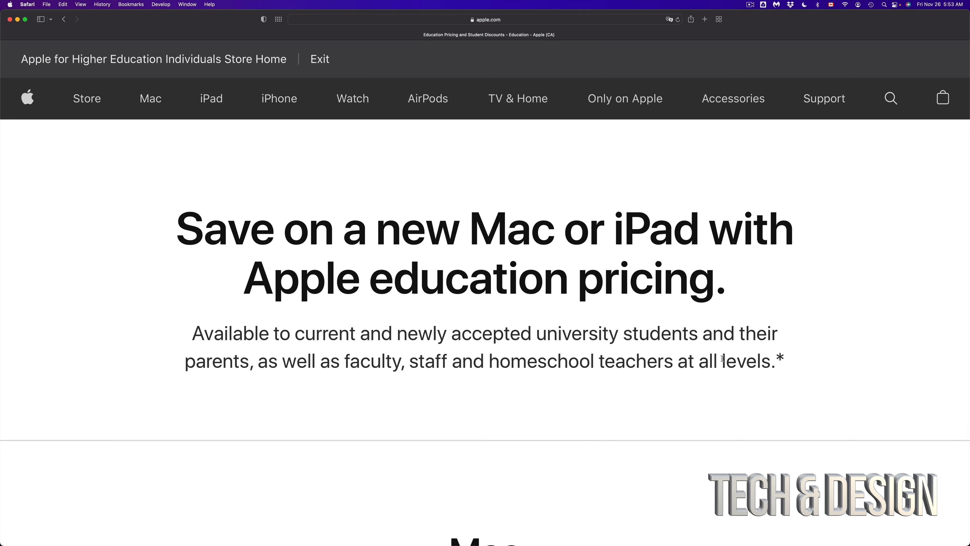
scroll("down", 3)
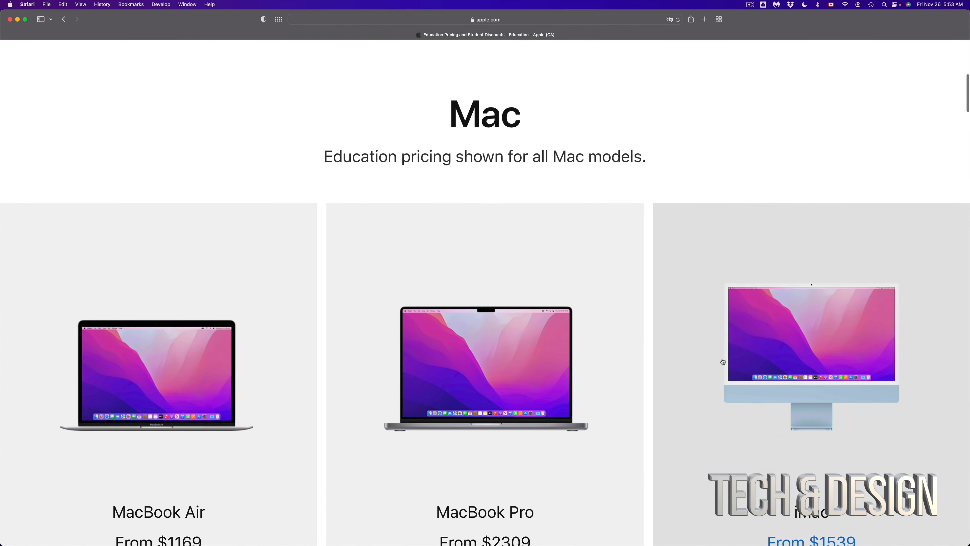
scroll("down", 3)
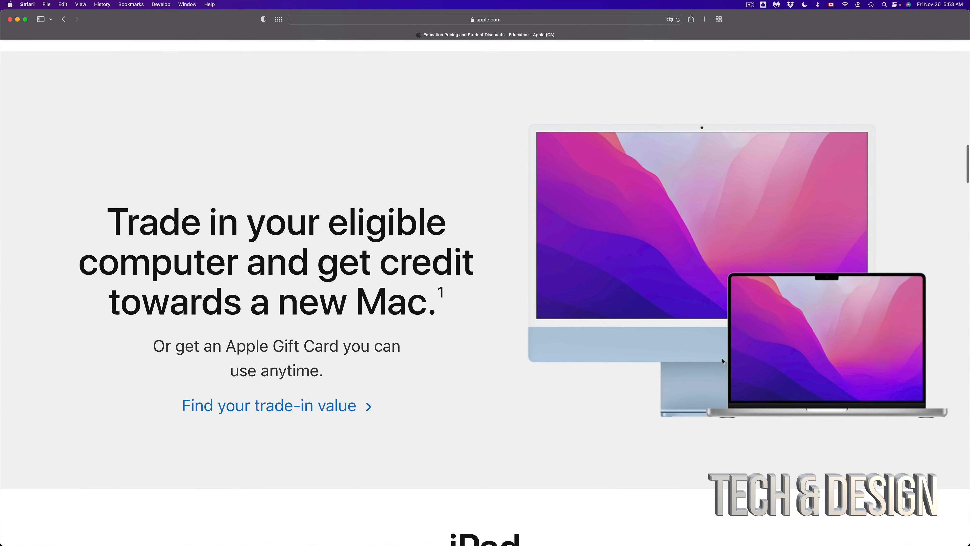
scroll("down", 3)
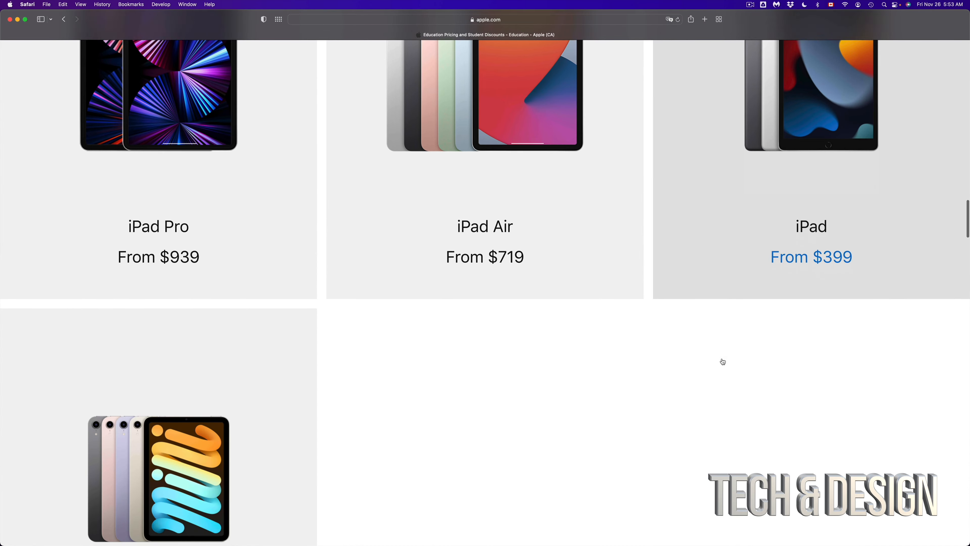
scroll("down", 3)
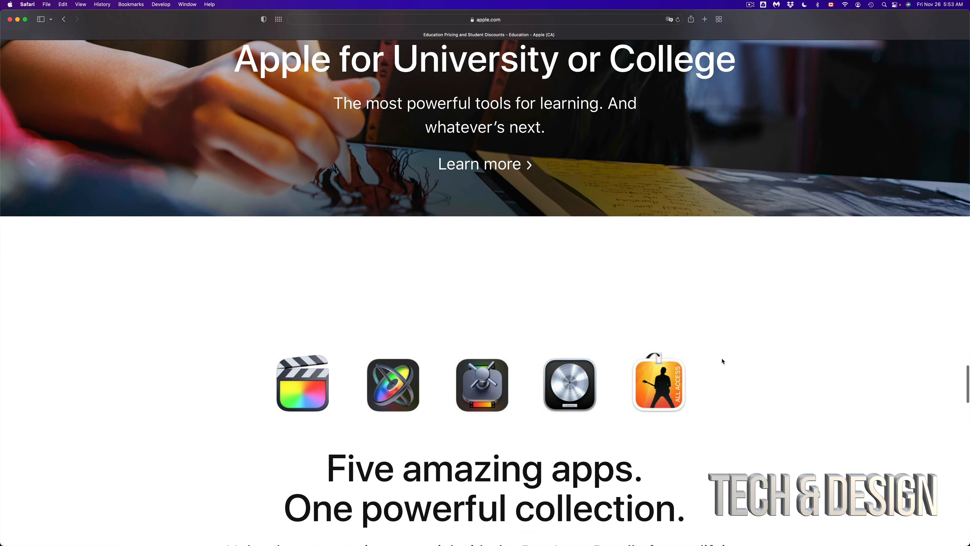
scroll("down", 3)
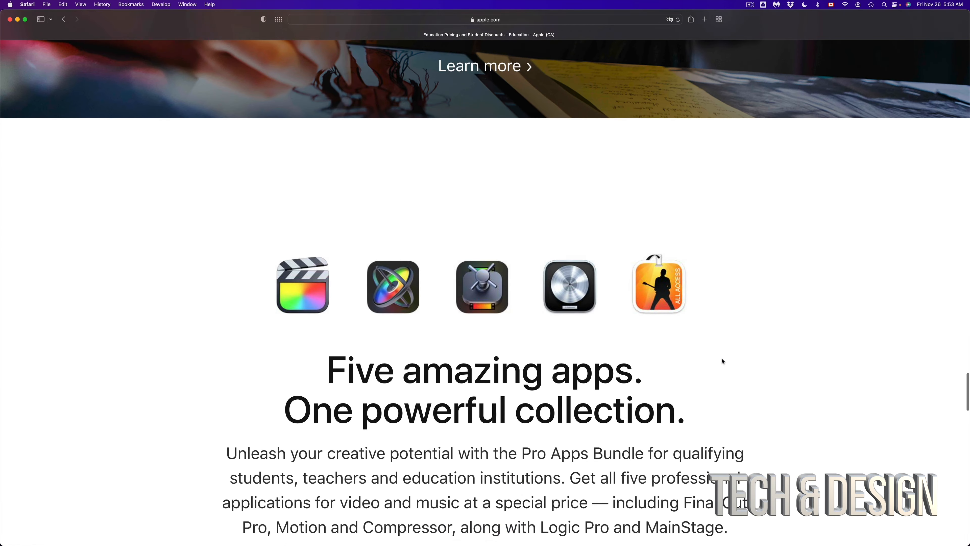
scroll("down", 3)
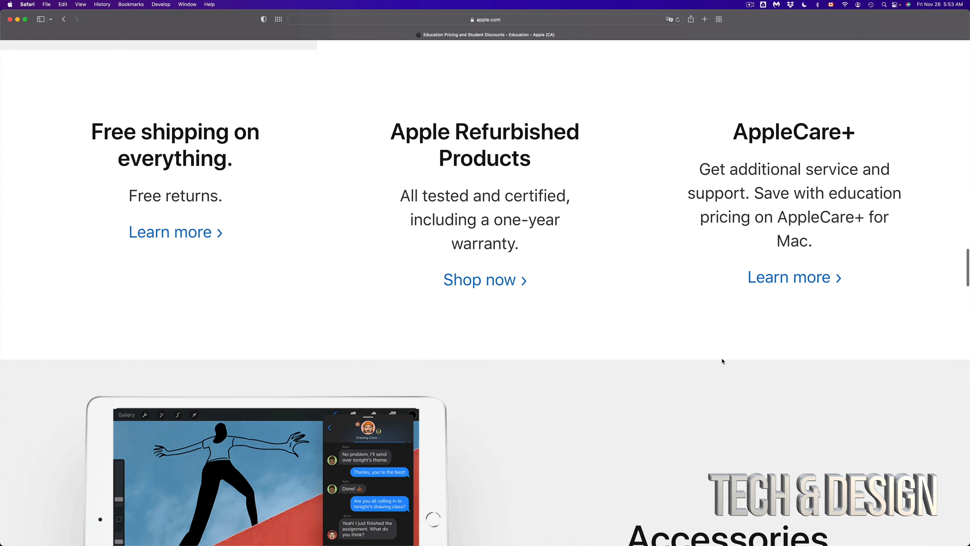
scroll("down", 3)
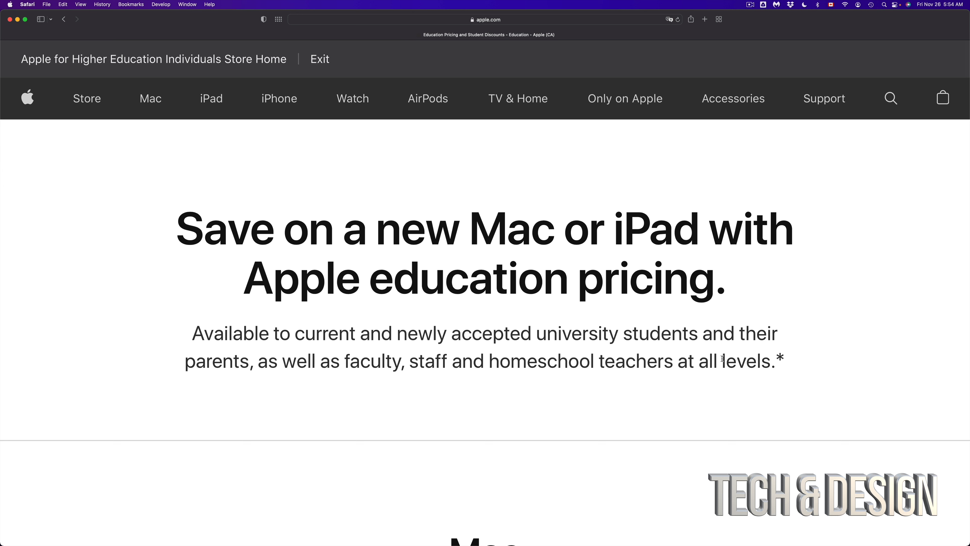
mouse_move(60, 240)
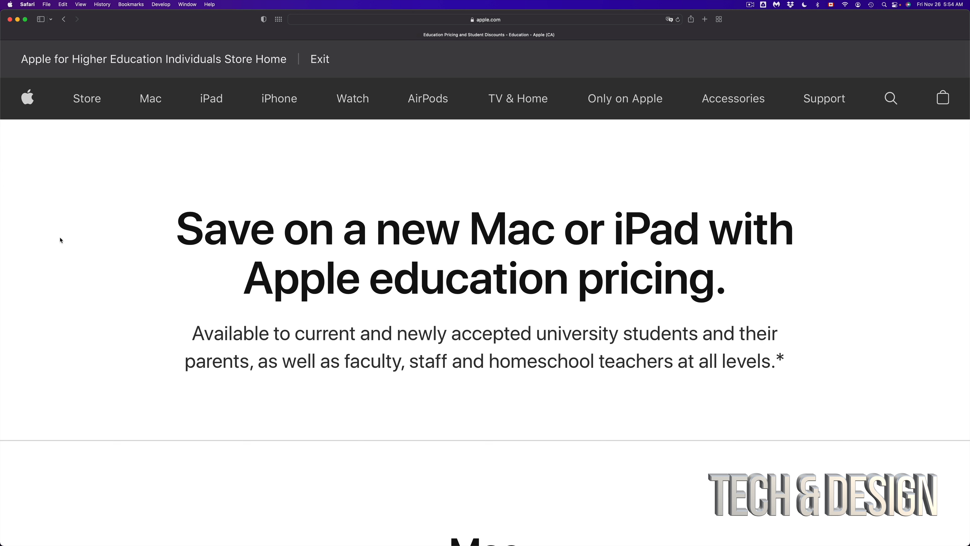
mouse_move(210, 100)
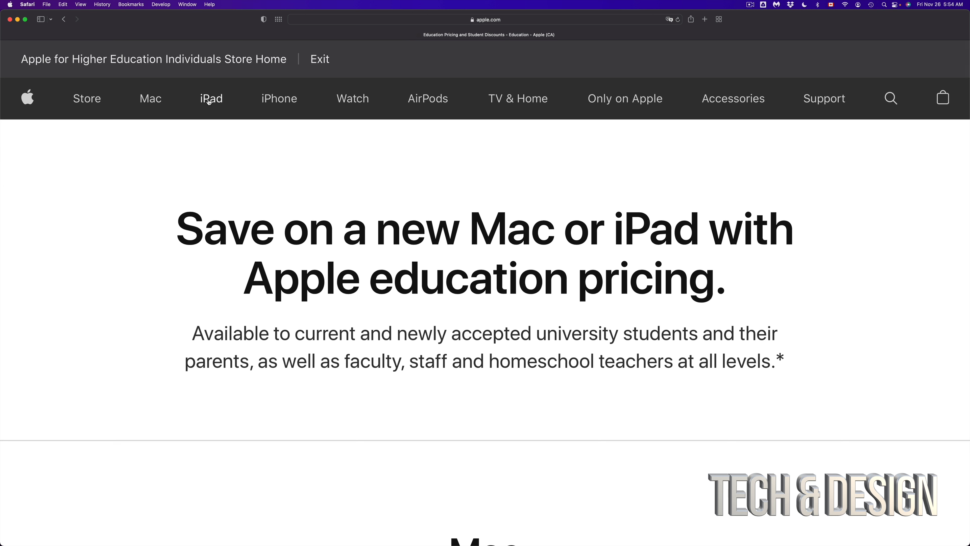
Go to iPad in the store navigation, choose iPad Pro, and reach the 11-inch/12.9-inch Model section
left_click(212, 98)
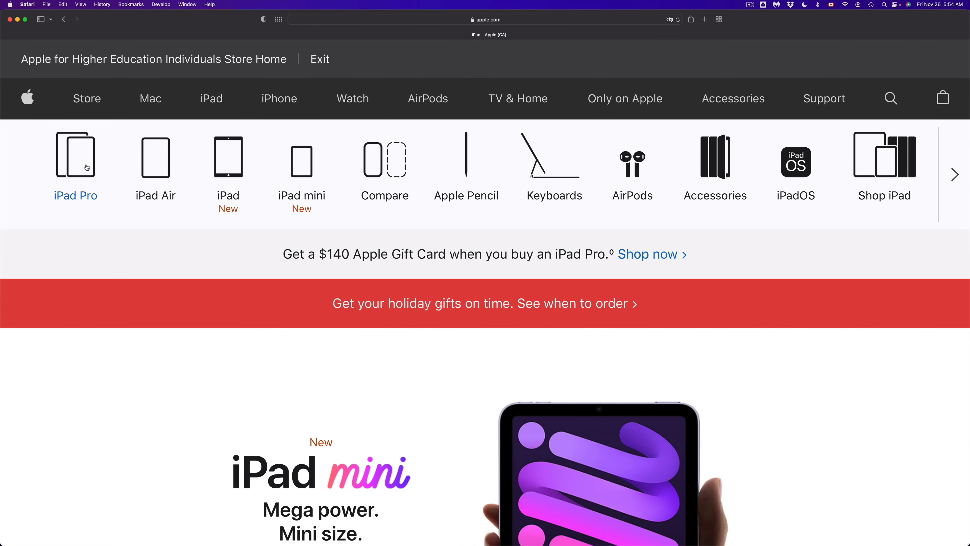
left_click(75, 155)
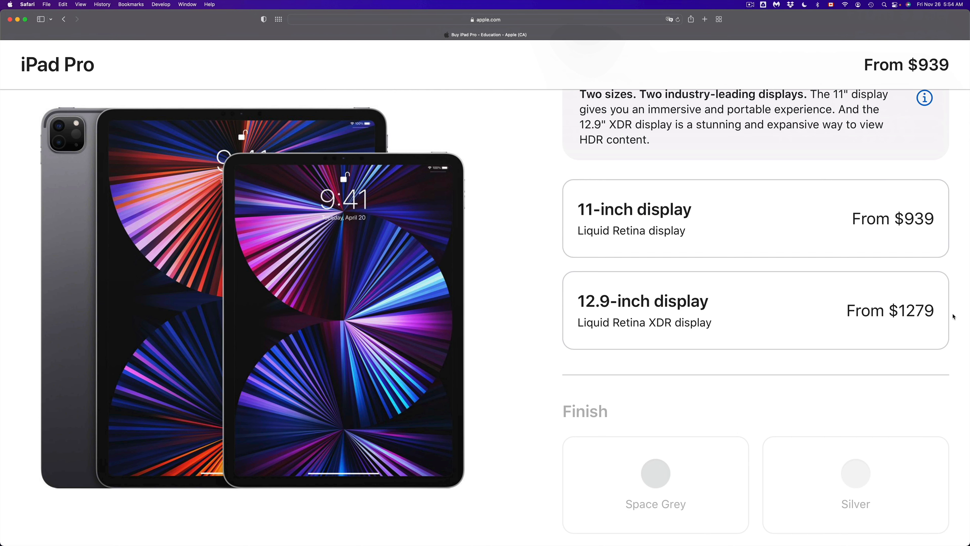
scroll("down", 3)
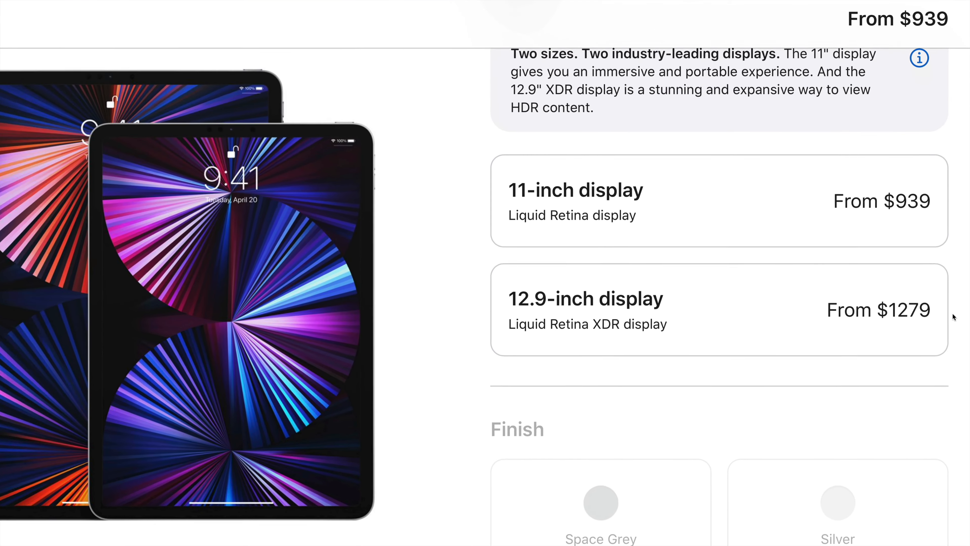
scroll("down", 3)
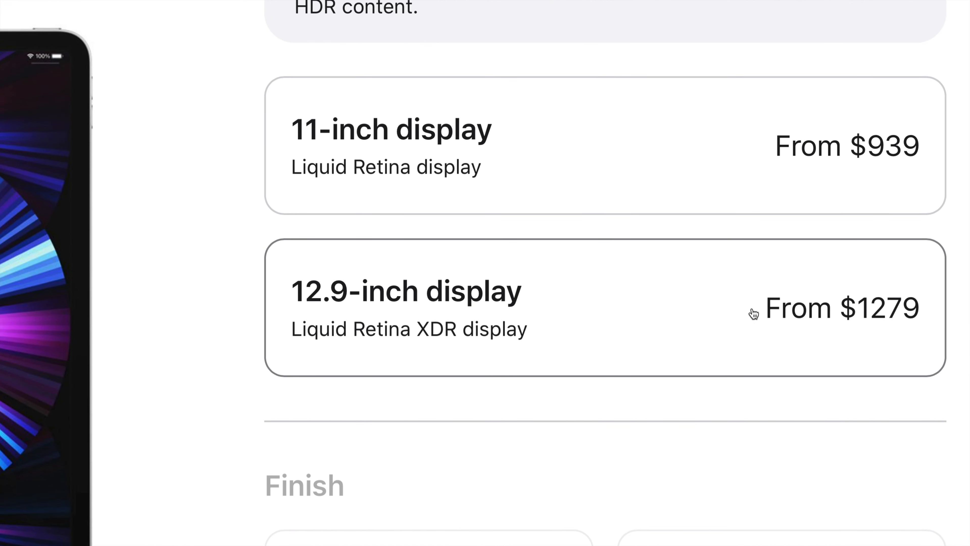
mouse_move(835, 330)
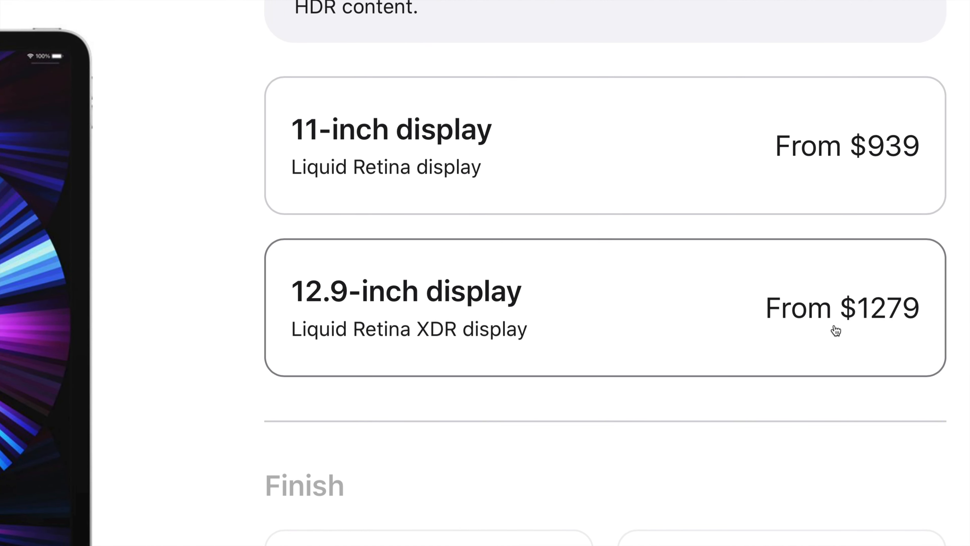
mouse_move(870, 328)
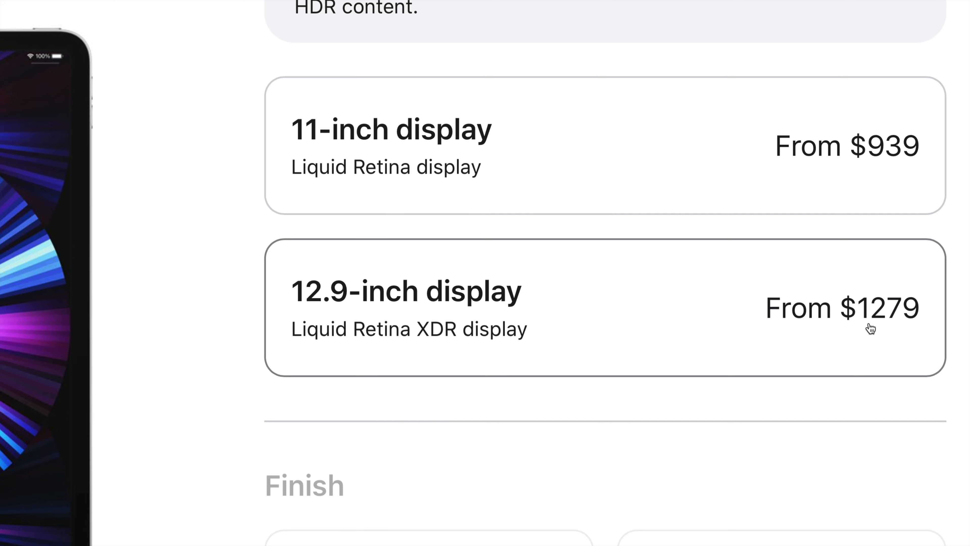
mouse_move(828, 323)
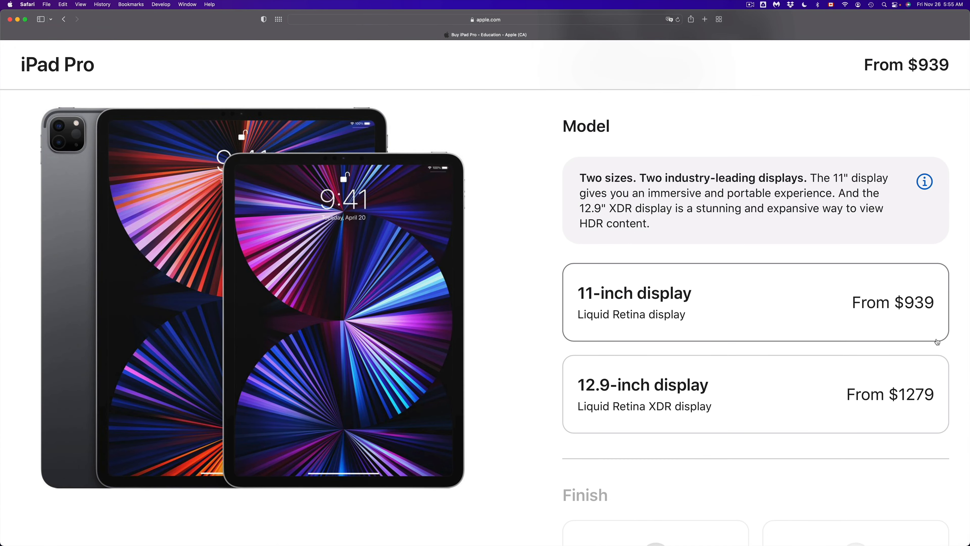
scroll("down", 3)
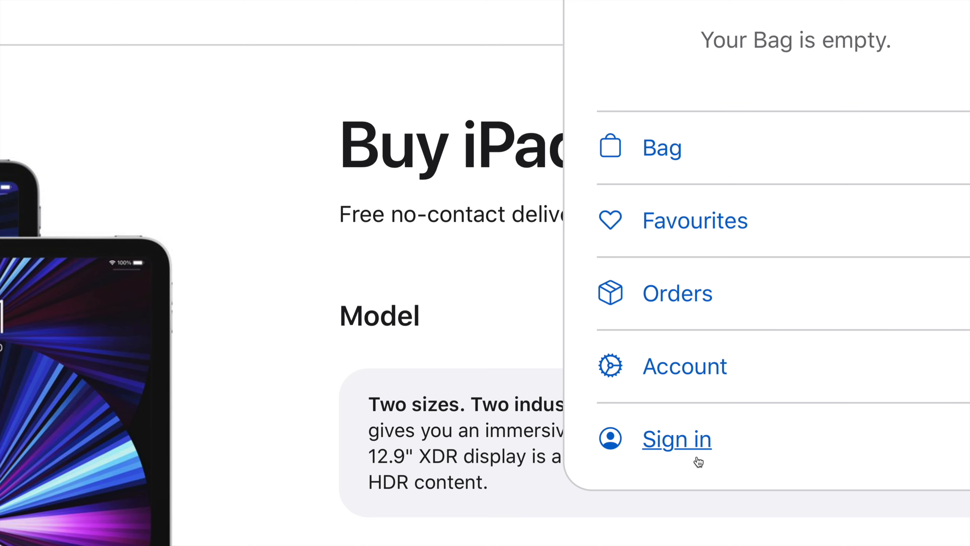
mouse_move(684, 366)
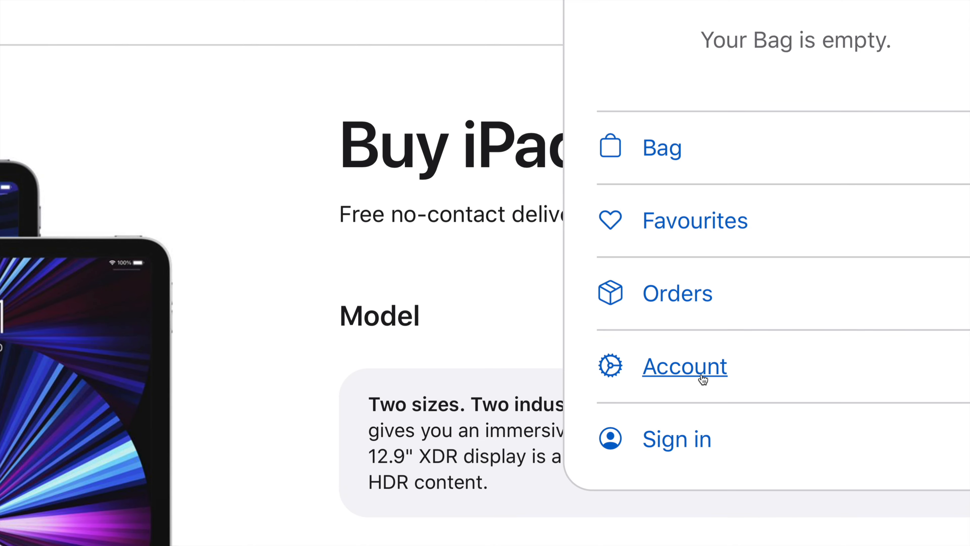
From the store sign-in page, choose 'Don't have an Apple ID? Create one now.'
scroll("down", 3)
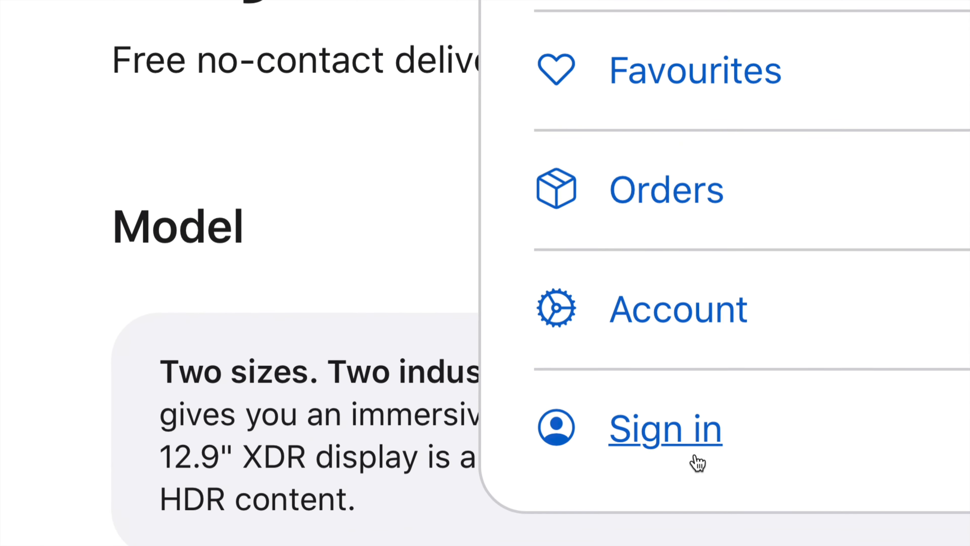
scroll("down", 3)
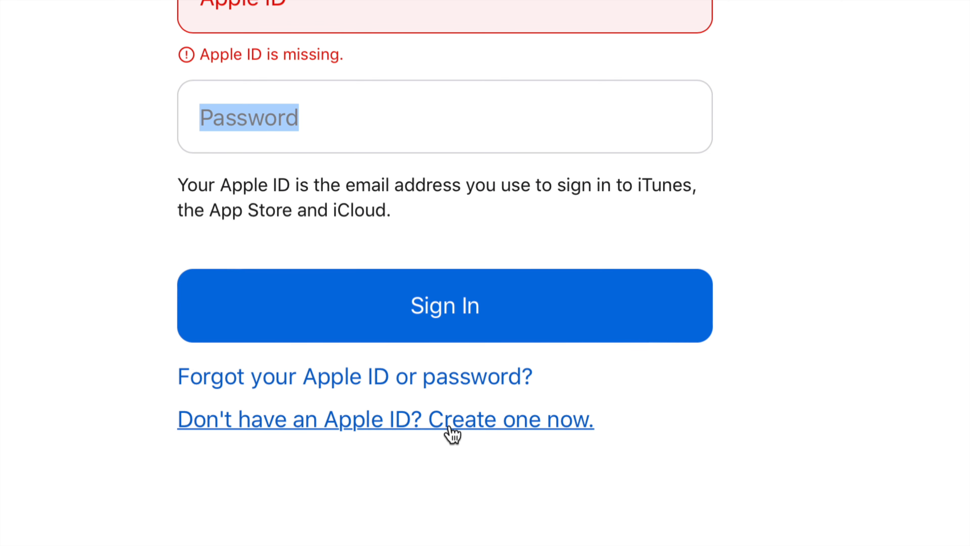
left_click(386, 419)
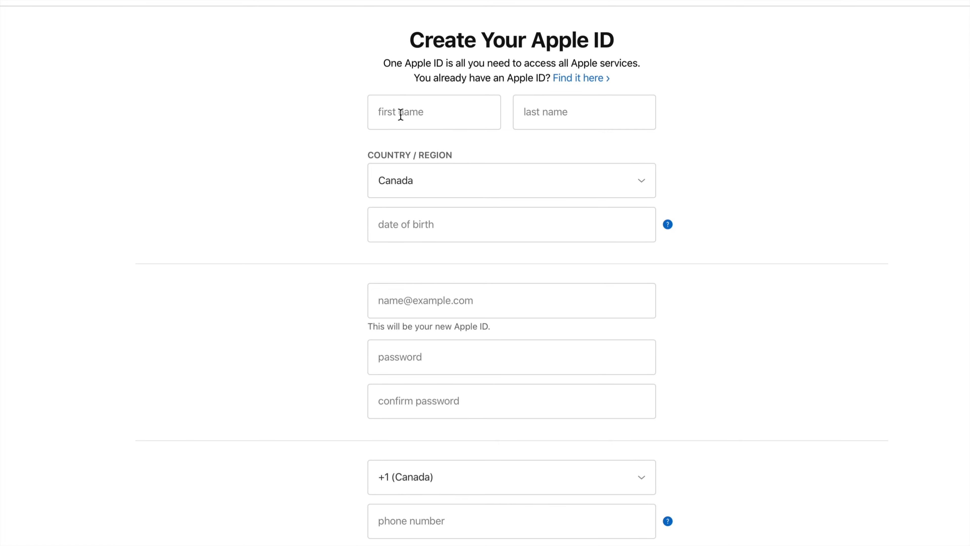
mouse_move(639, 225)
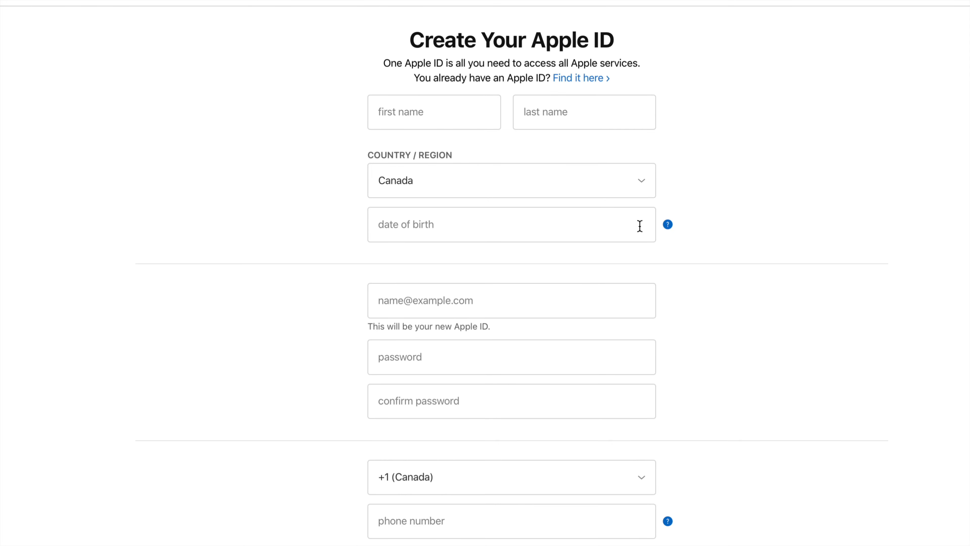
Scroll the blank Apple ID form to its captcha and Continue back to the iPad Pro buy page
scroll("down", 3)
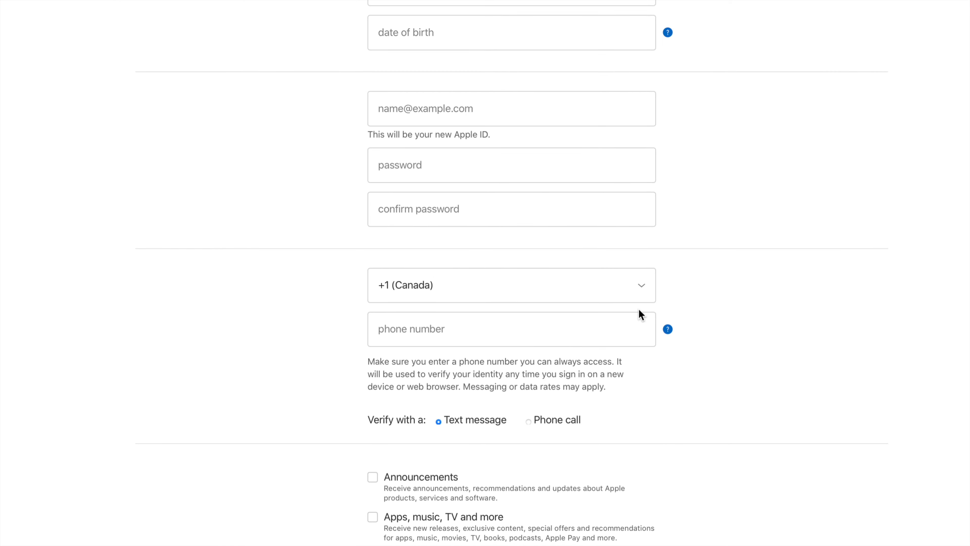
scroll("down", 3)
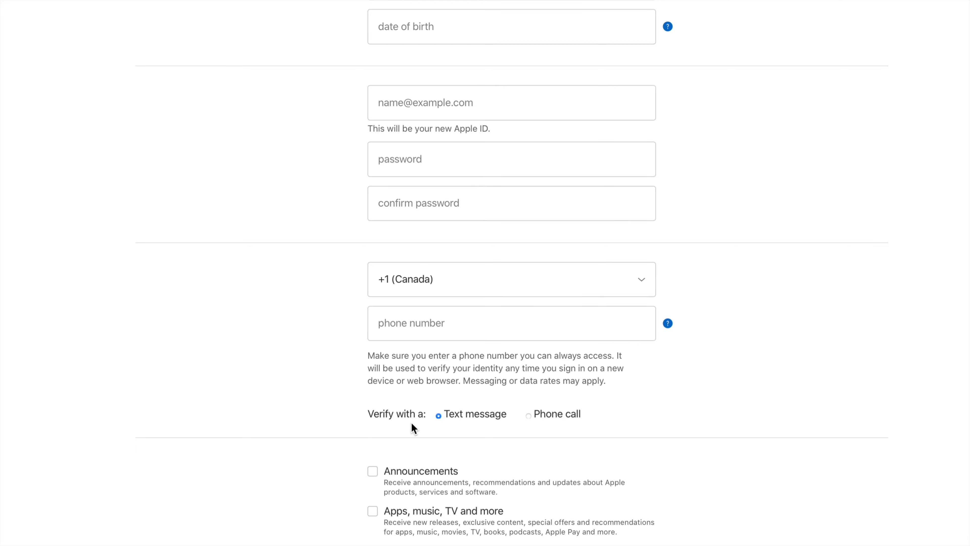
mouse_move(443, 458)
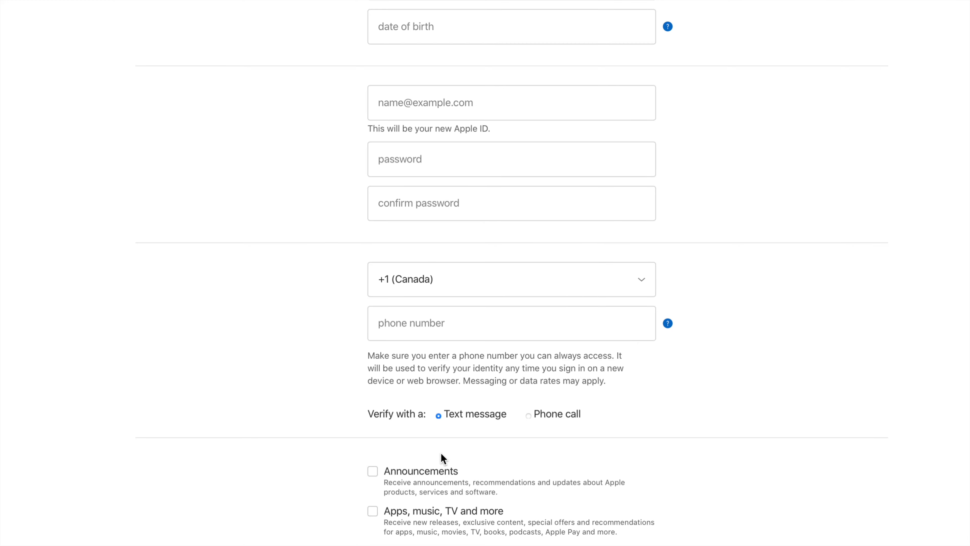
scroll("down", 3)
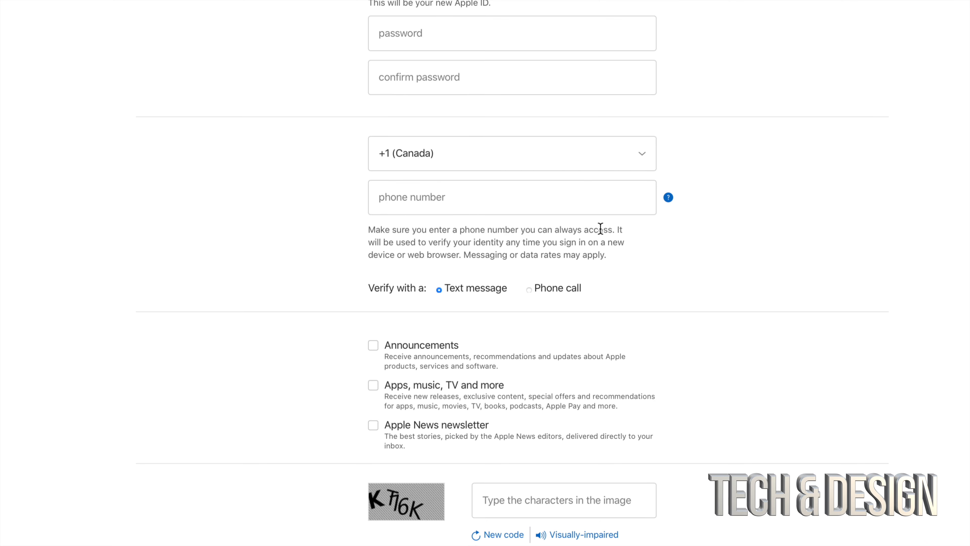
mouse_move(632, 499)
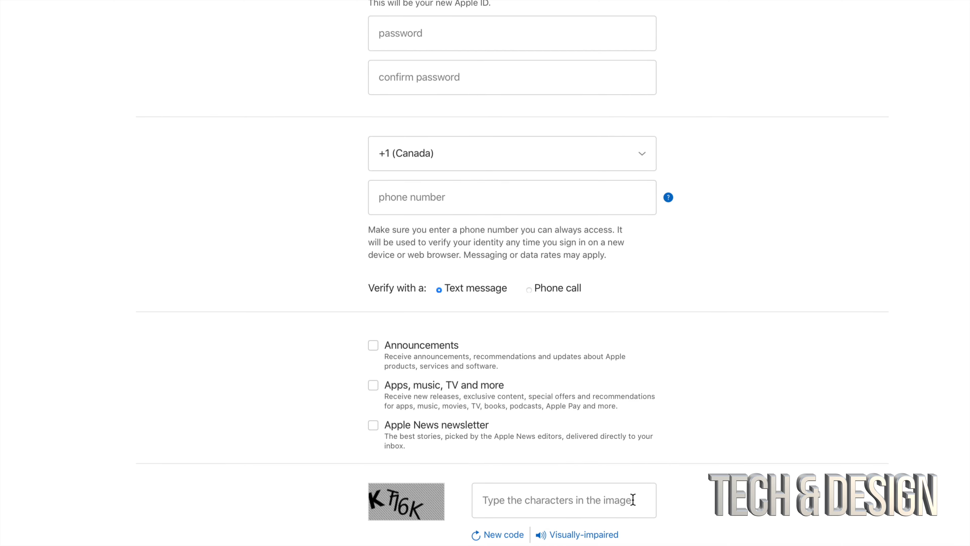
scroll("down", 3)
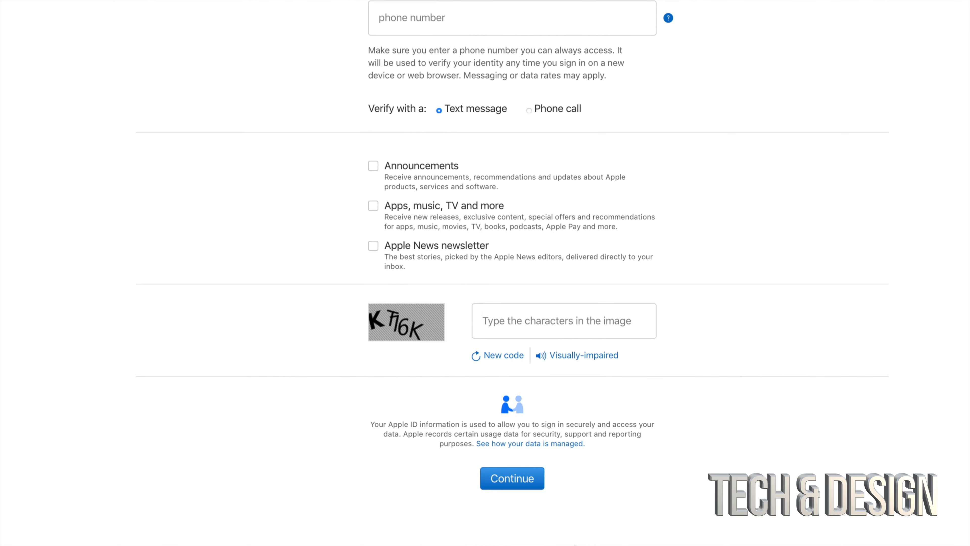
scroll("down", 3)
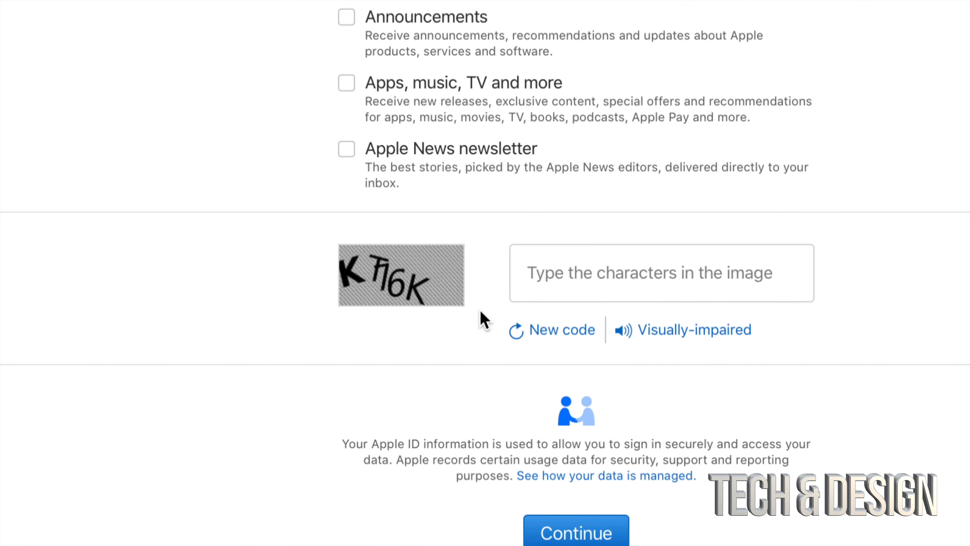
scroll("down", 3)
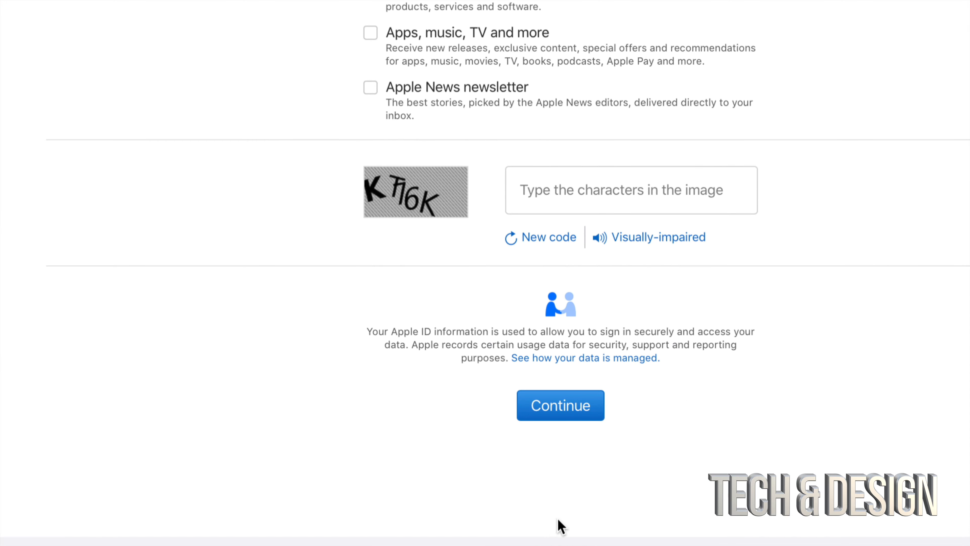
scroll("down", 3)
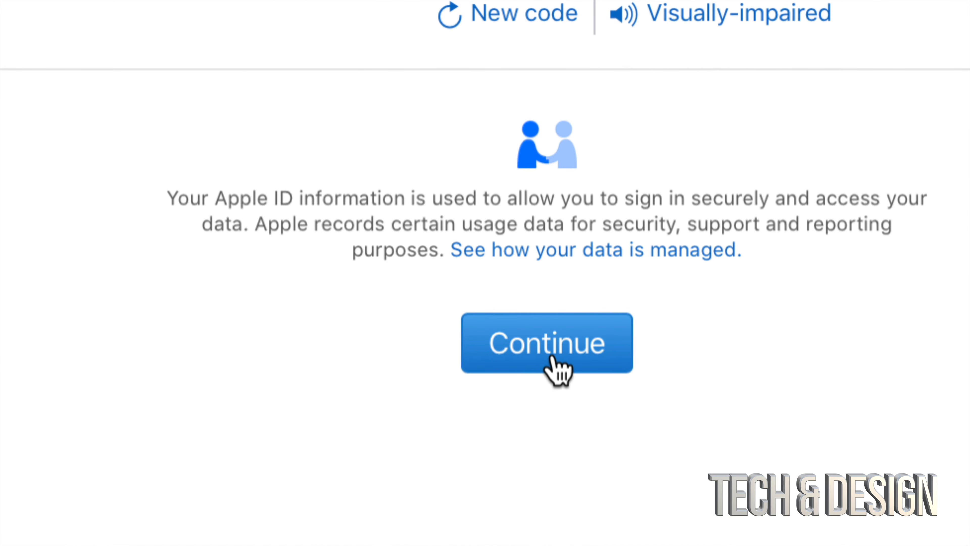
left_click(545, 343)
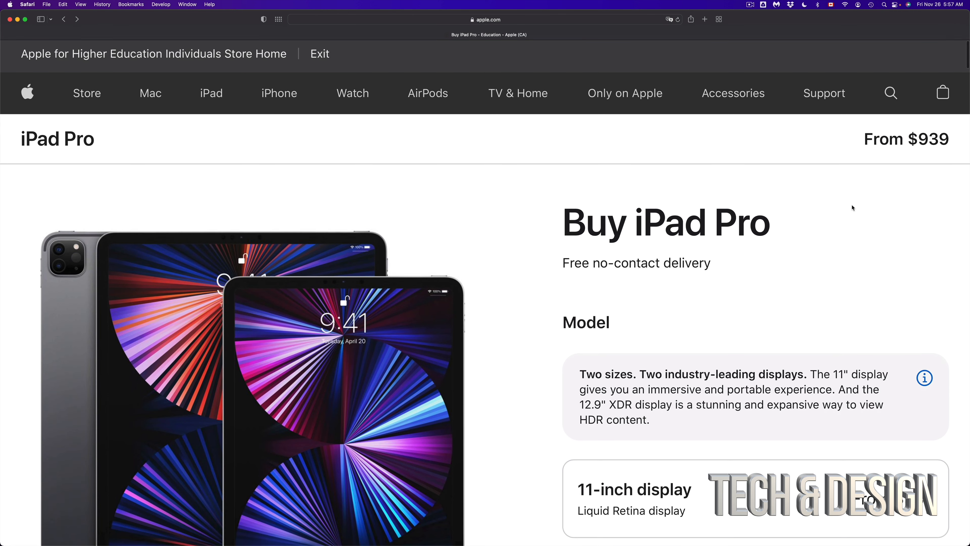
Choose the 12.9-inch display, Space Grey, 128GB and Wi-Fi options, then reach the accessories section
scroll("down", 3)
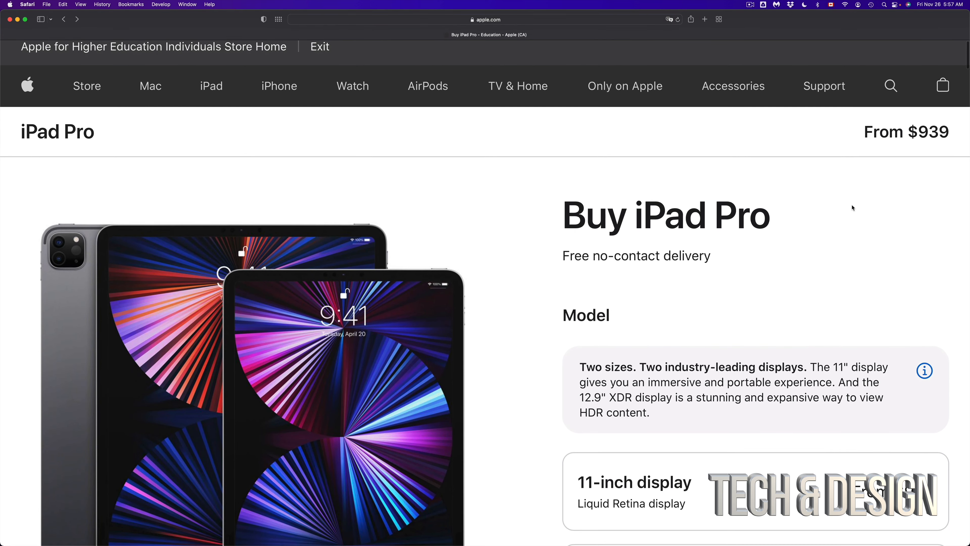
scroll("down", 3)
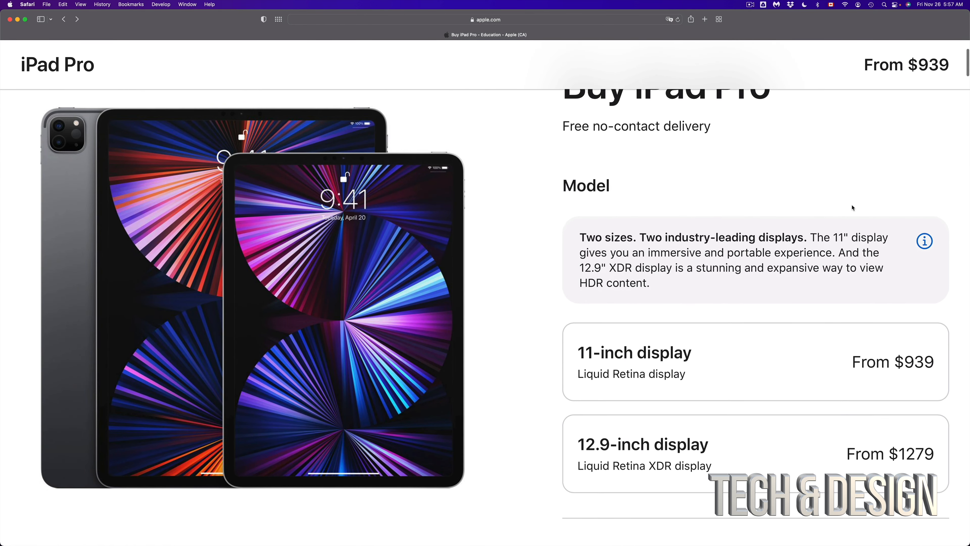
scroll("down", 3)
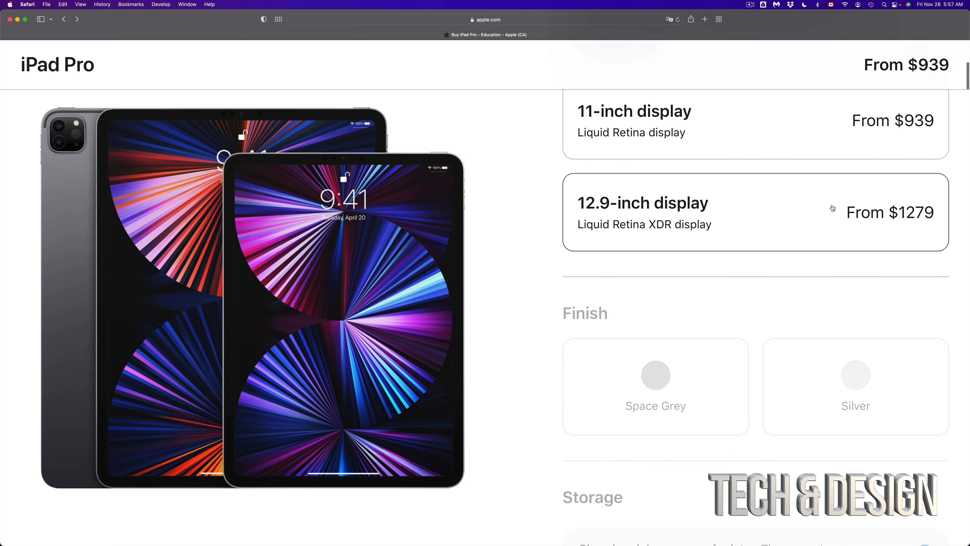
left_click(754, 211)
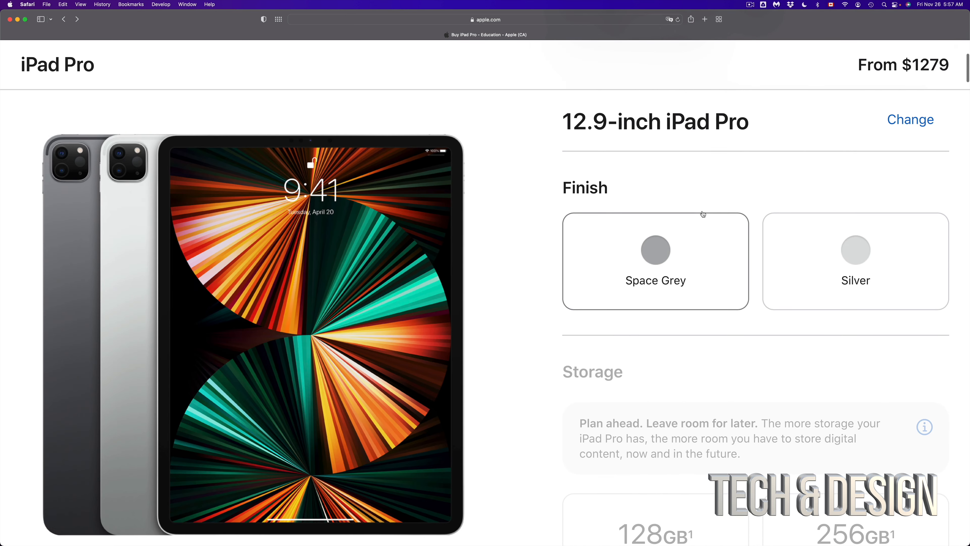
left_click(654, 260)
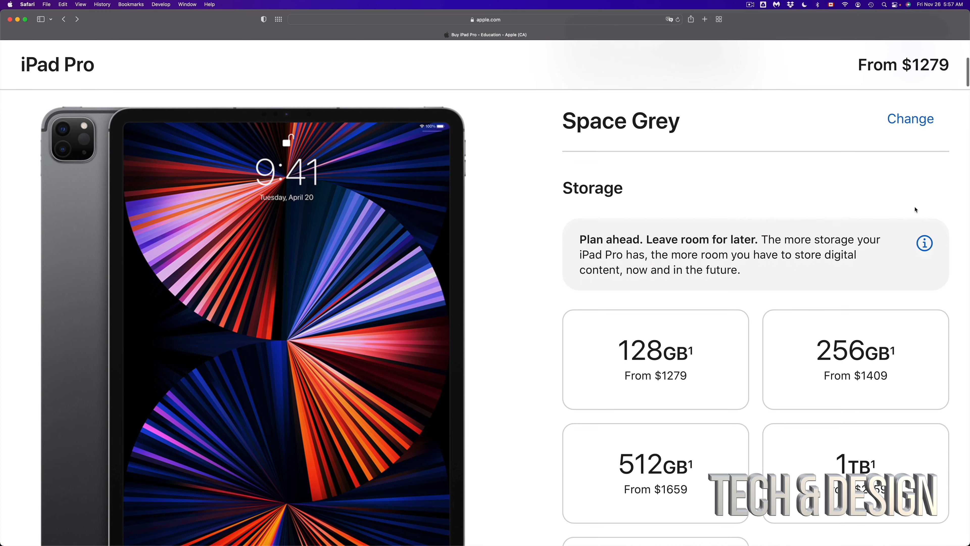
scroll("down", 3)
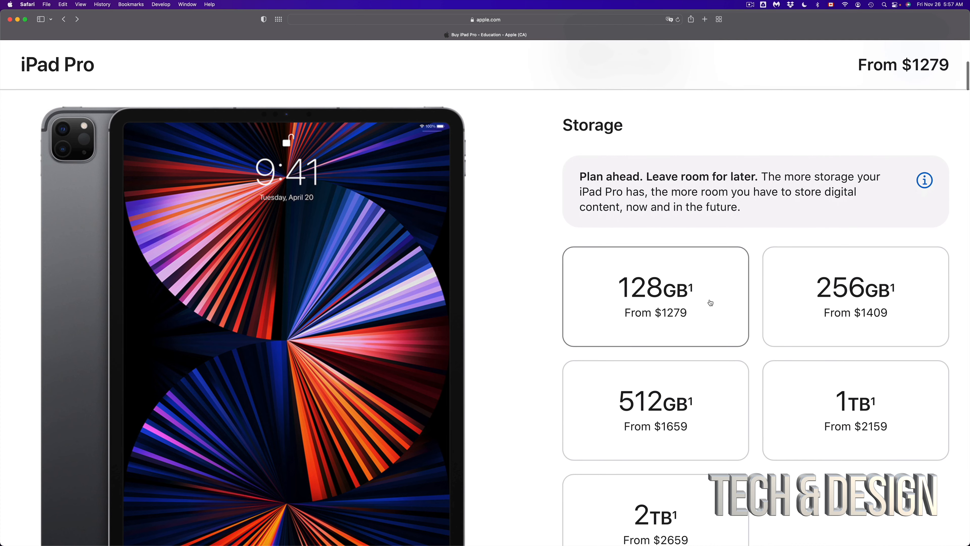
left_click(655, 295)
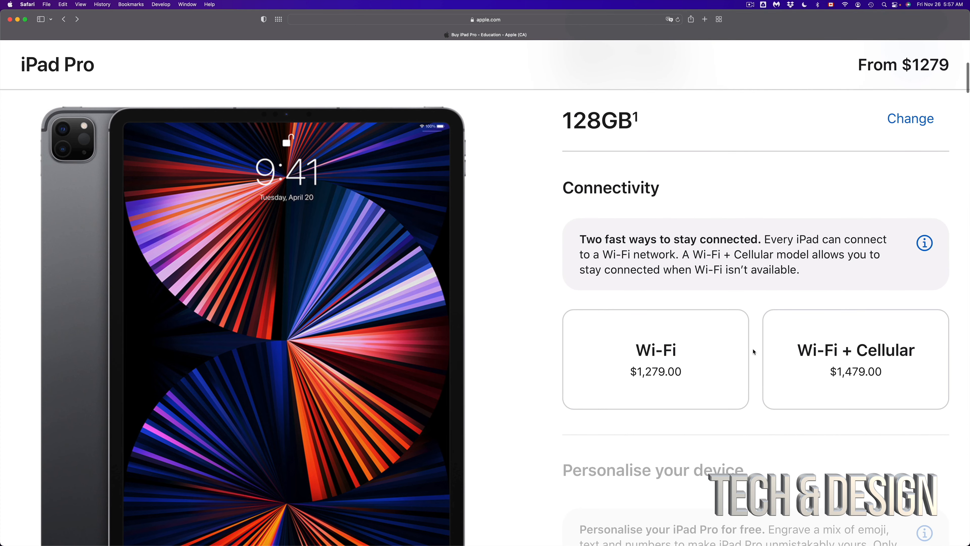
left_click(655, 359)
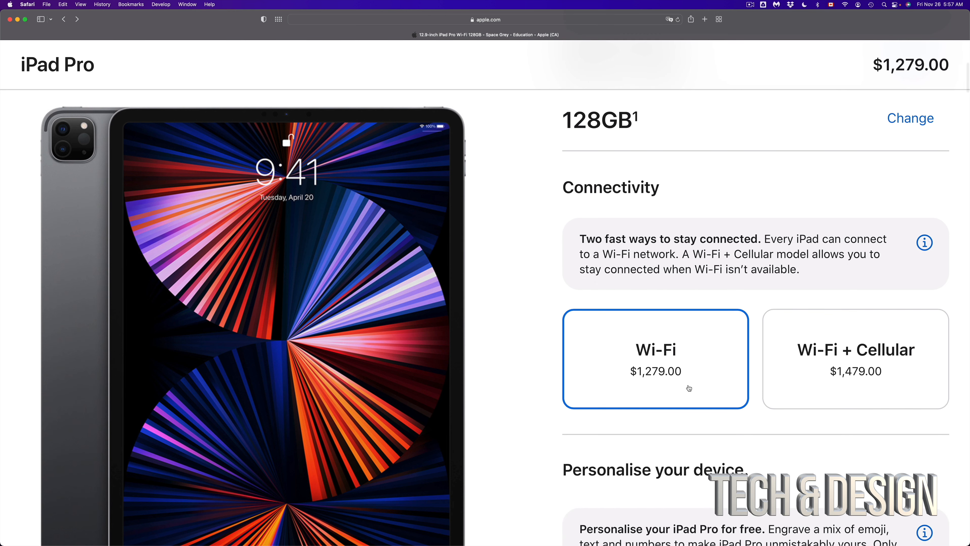
scroll("down", 3)
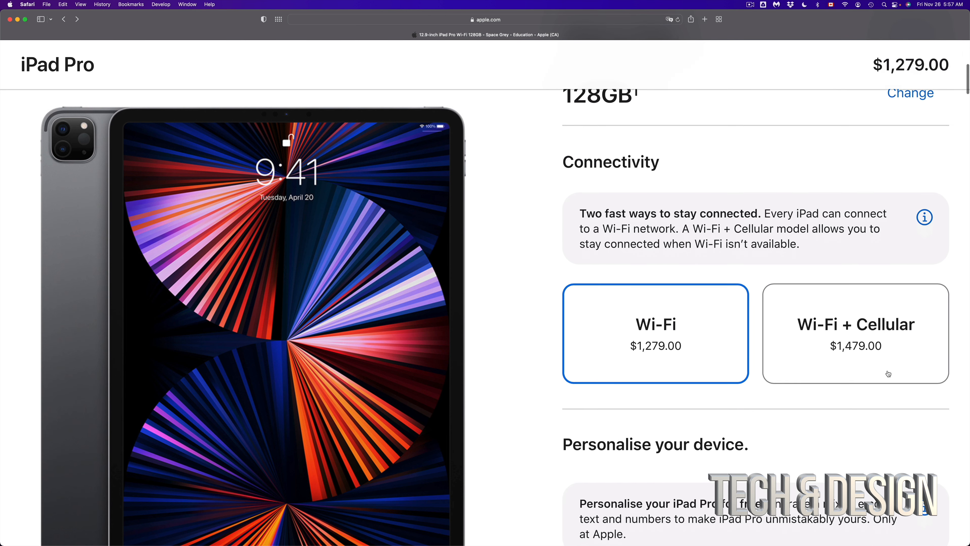
scroll("down", 3)
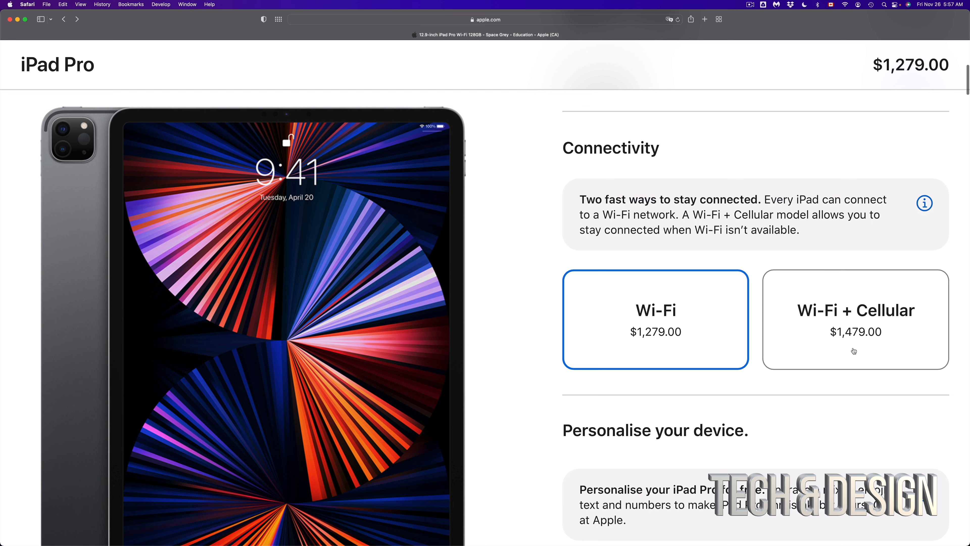
scroll("down", 3)
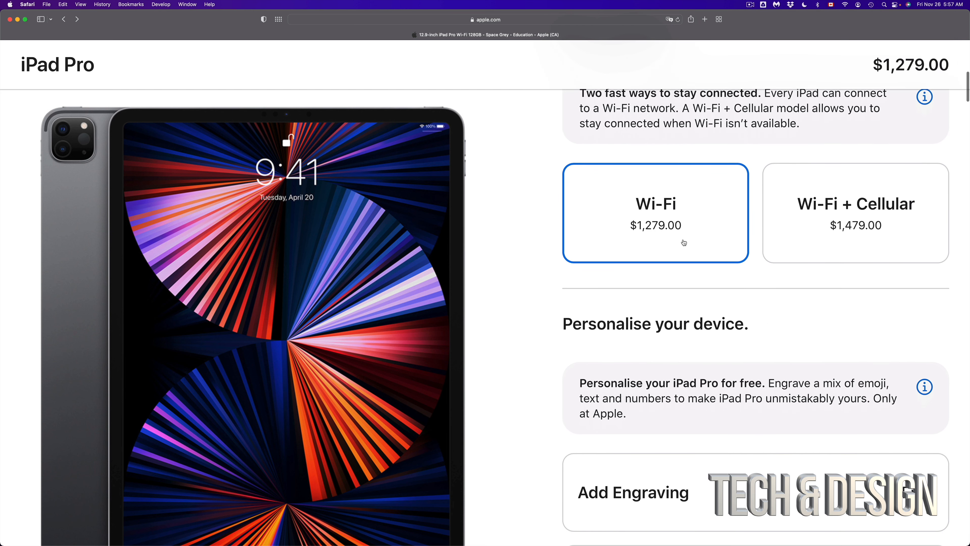
scroll("down", 3)
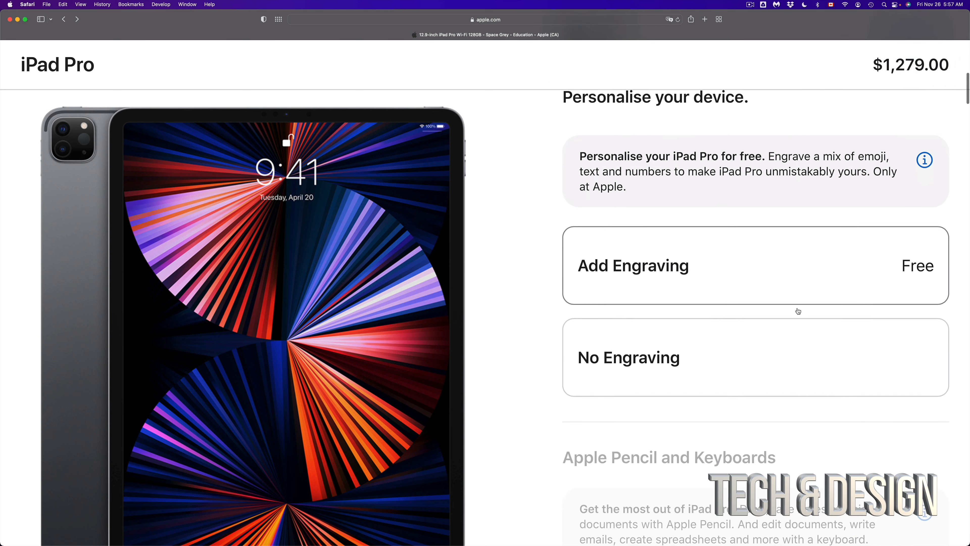
scroll("down", 3)
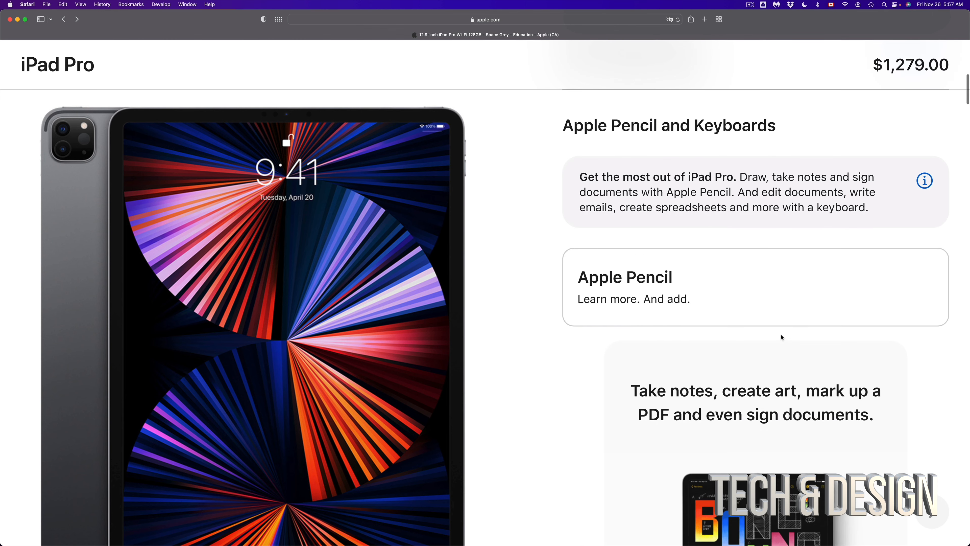
scroll("down", 3)
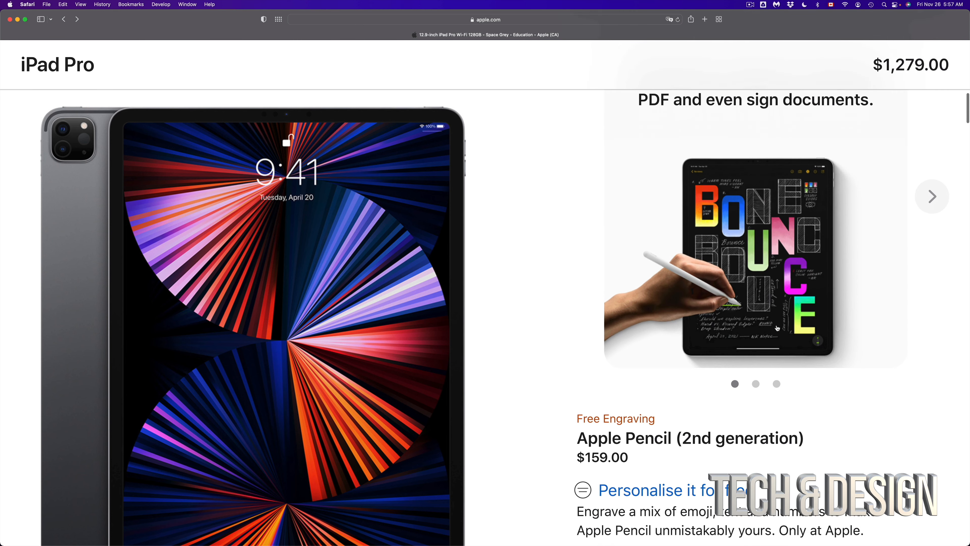
scroll("down", 3)
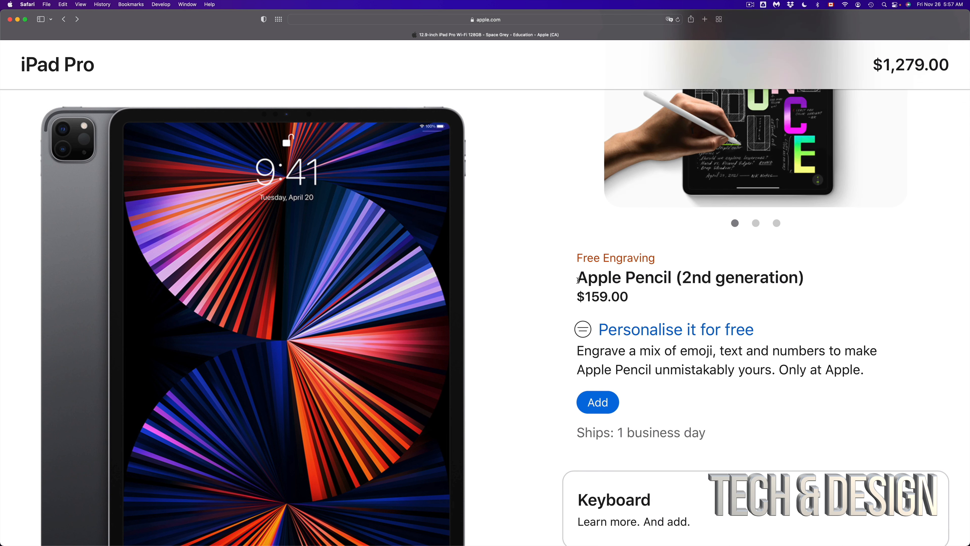
left_click_drag(577, 277, 779, 278)
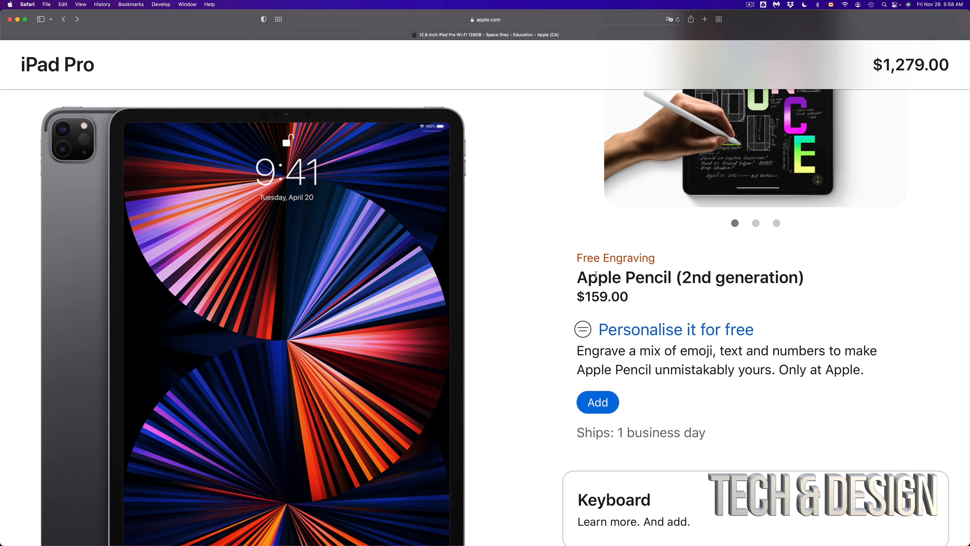
double_click(623, 278)
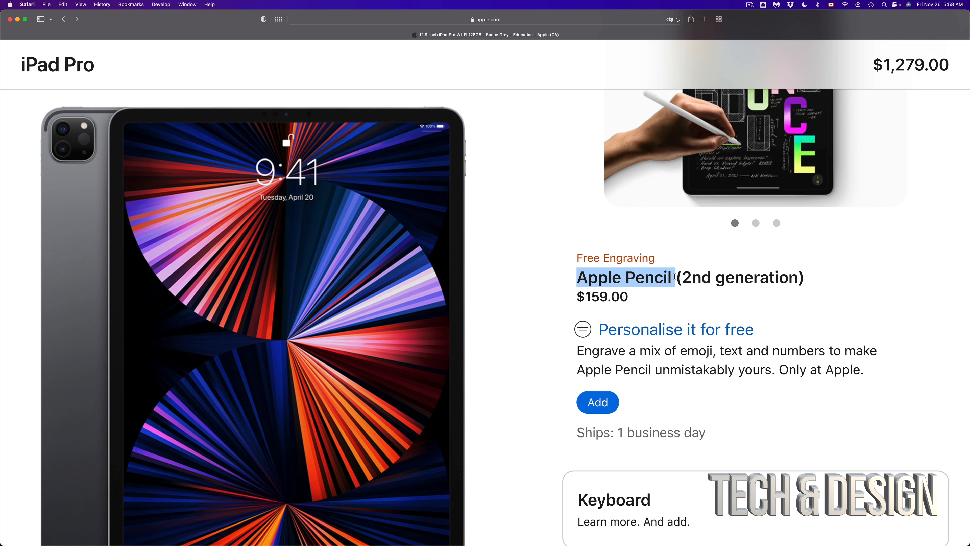
mouse_move(773, 341)
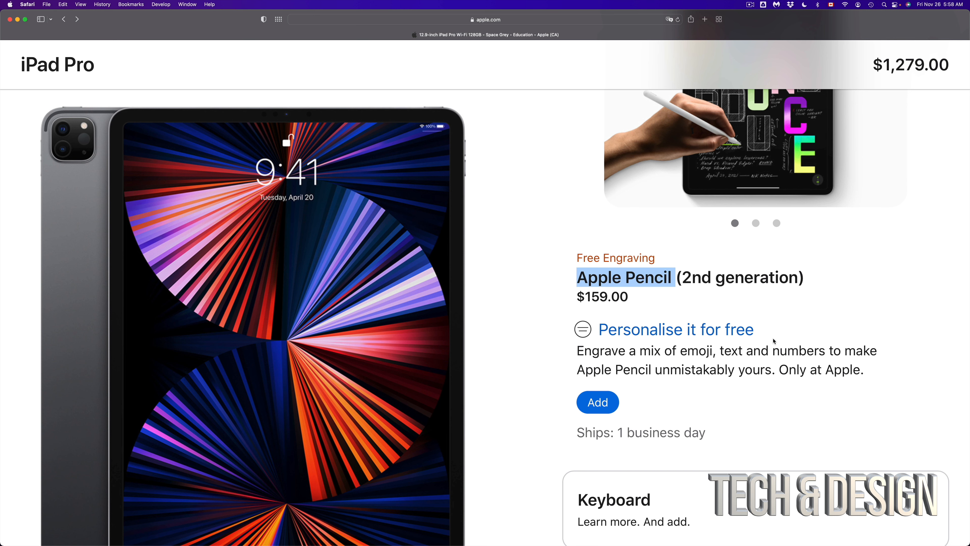
scroll("down", 3)
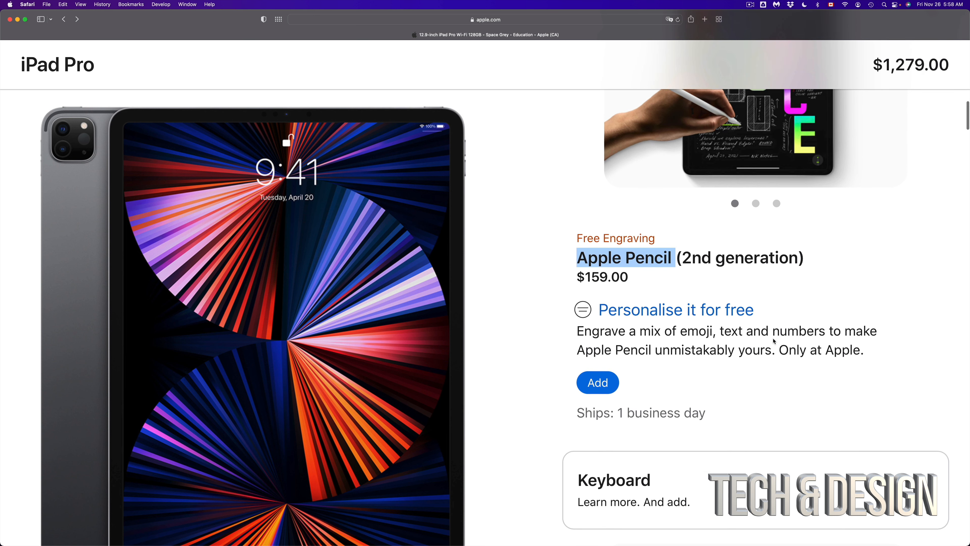
scroll("down", 3)
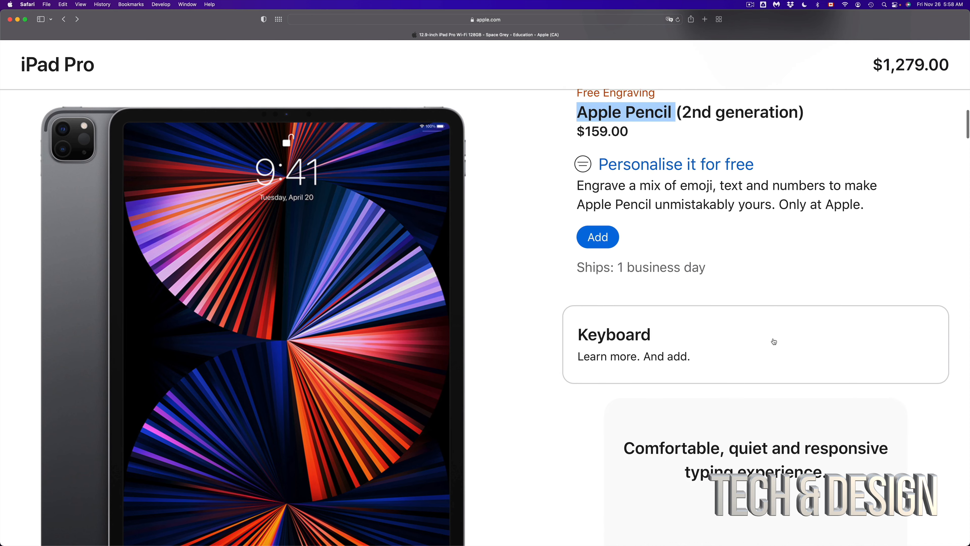
scroll("down", 3)
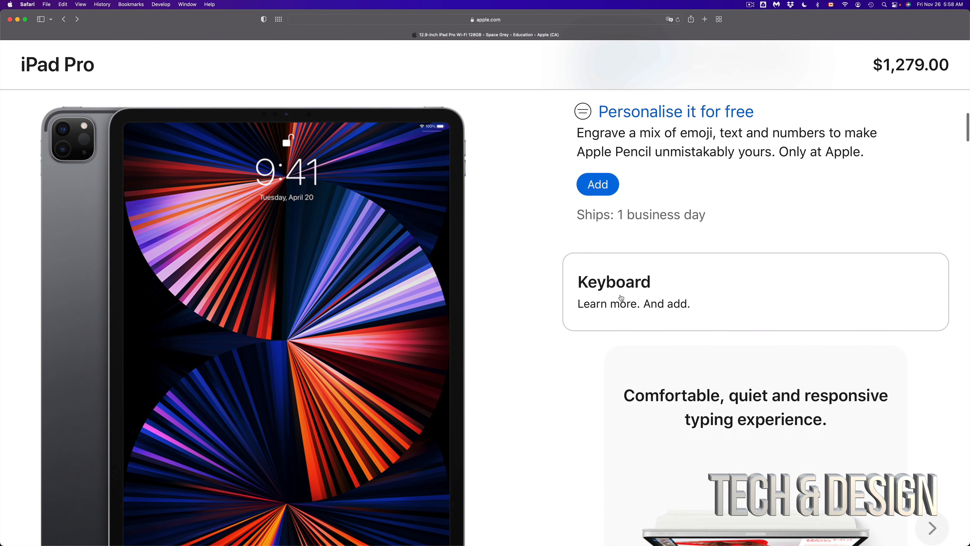
scroll("down", 3)
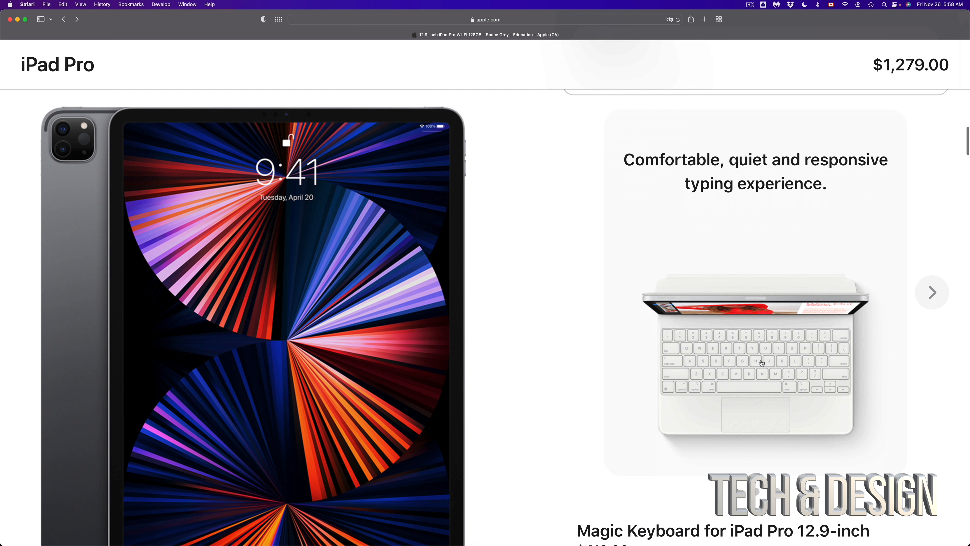
scroll("down", 3)
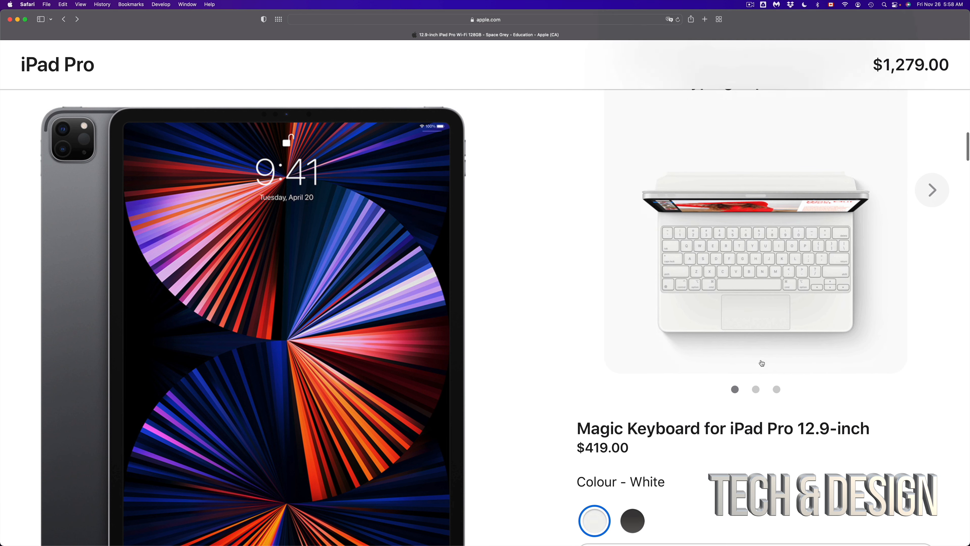
scroll("down", 3)
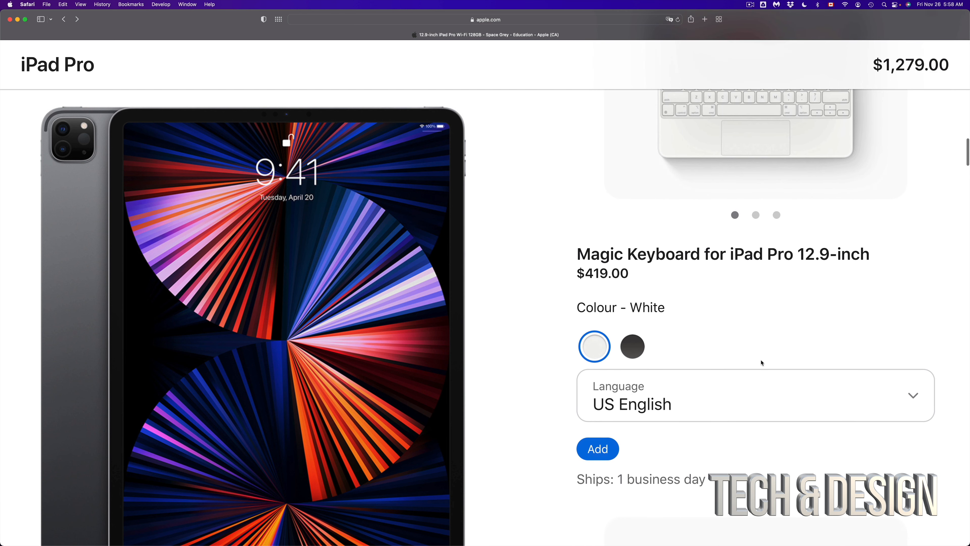
scroll("down", 3)
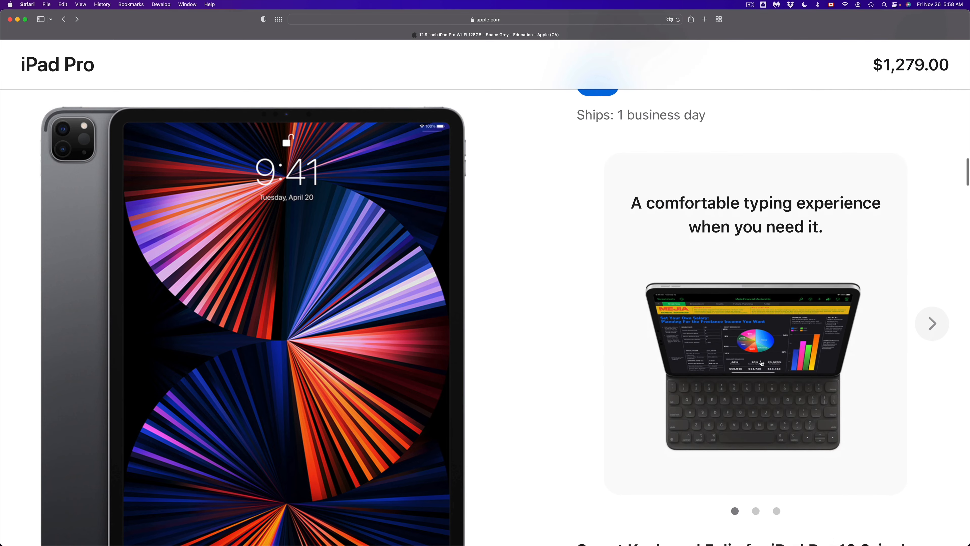
scroll("down", 3)
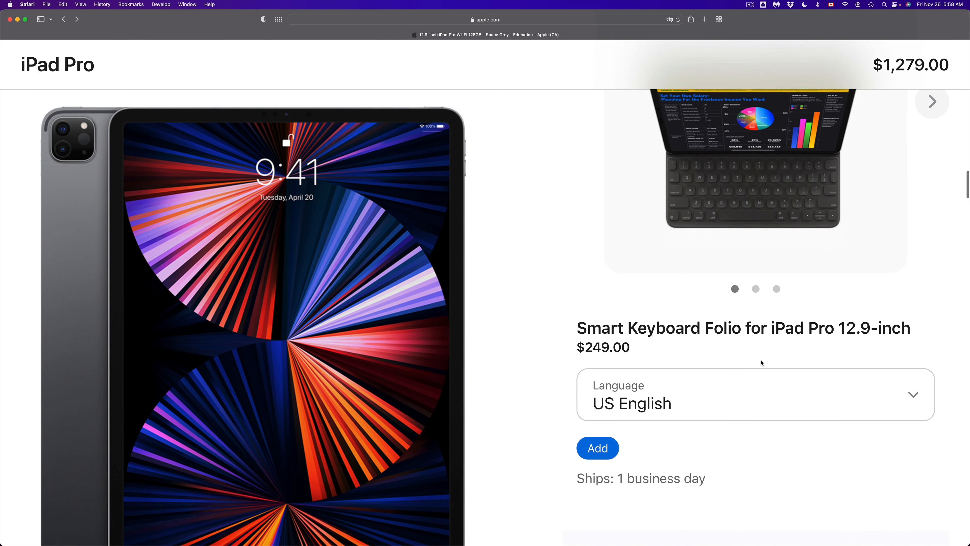
scroll("down", 3)
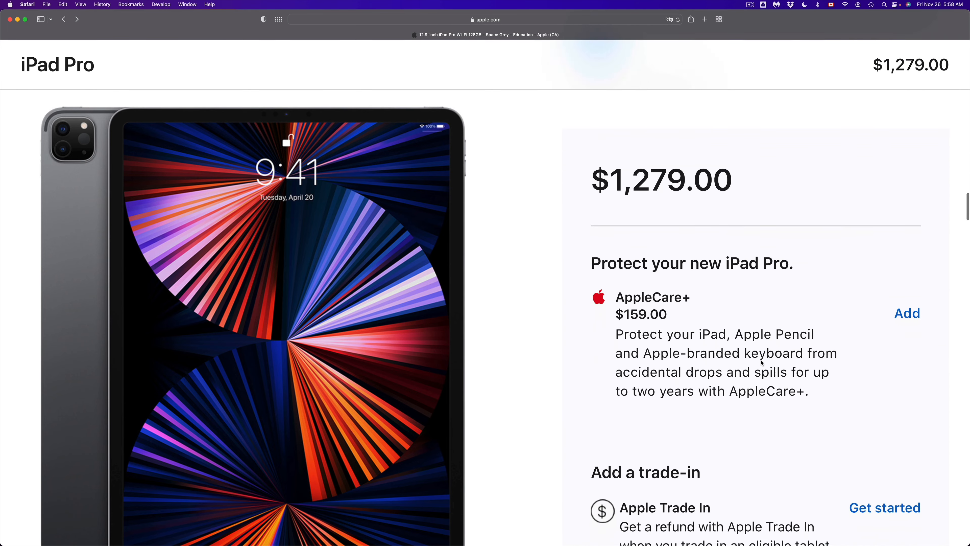
scroll("down", 3)
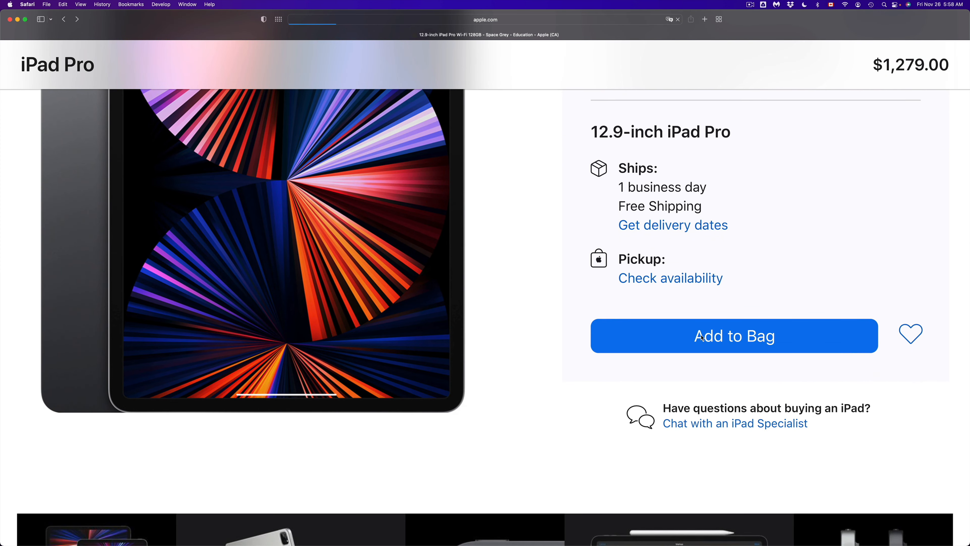
Add the configured iPad Pro to the bag and review the bag totalling $1,279.00
left_click(734, 335)
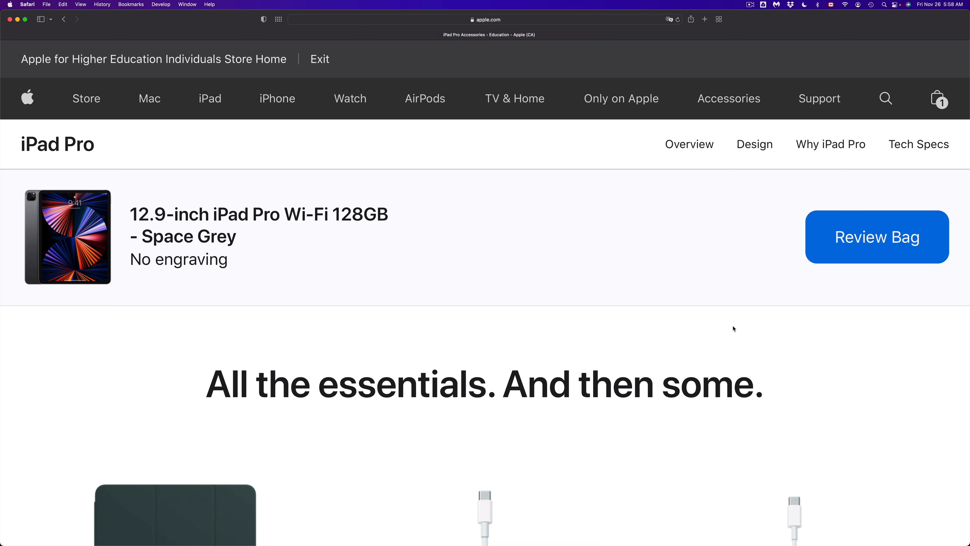
right_click(734, 328)
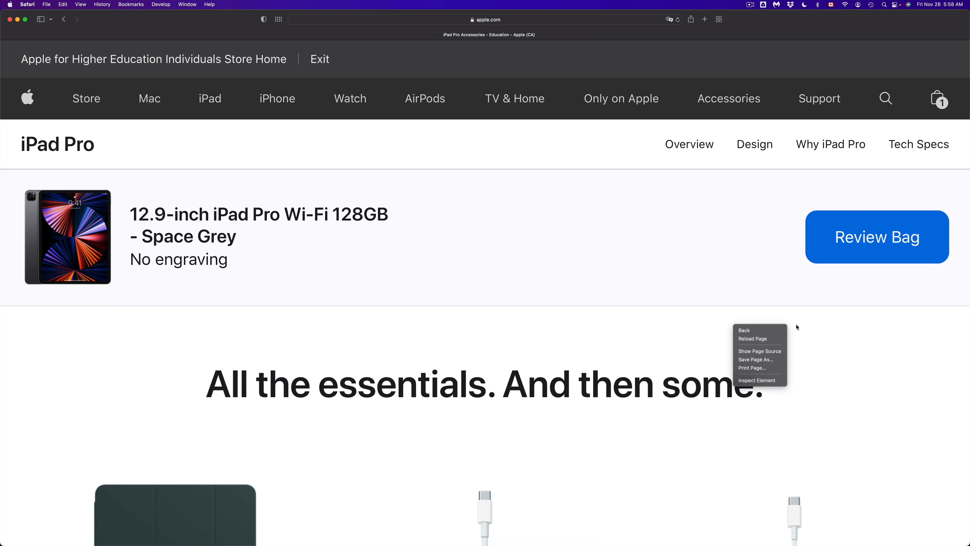
scroll("down", 3)
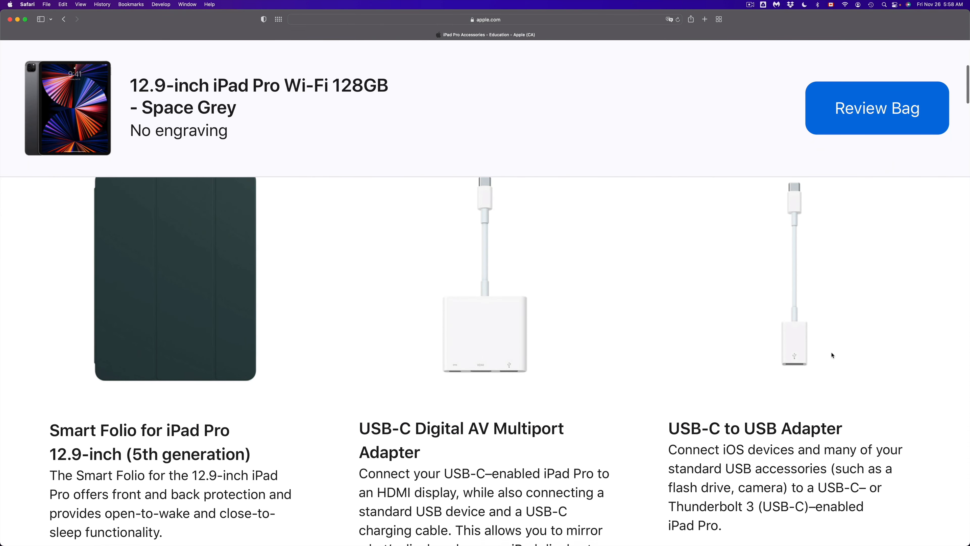
scroll("down", 3)
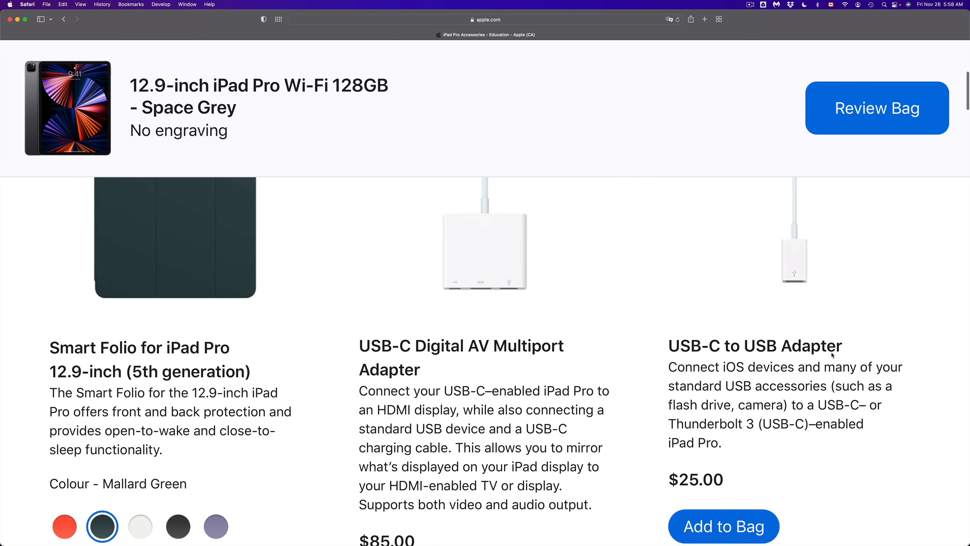
scroll("down", 3)
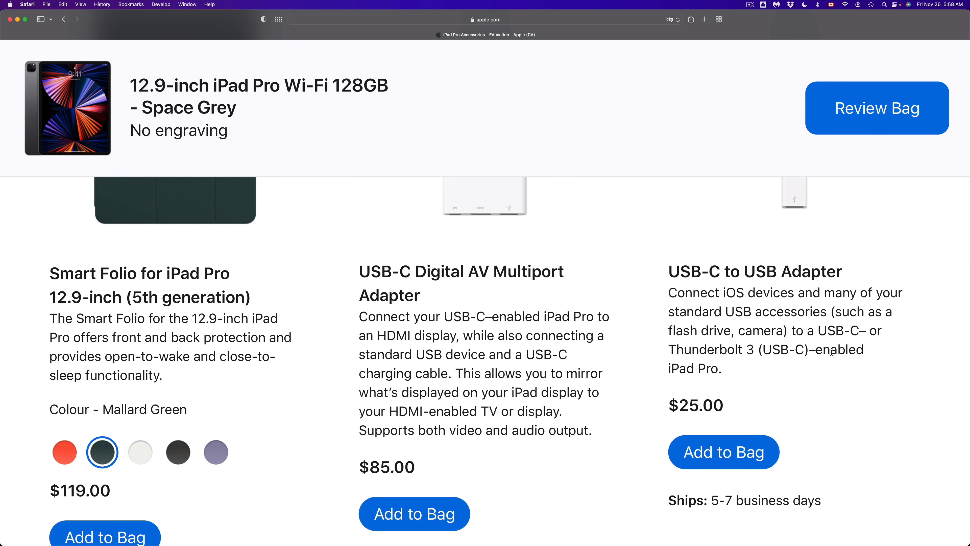
scroll("down", 3)
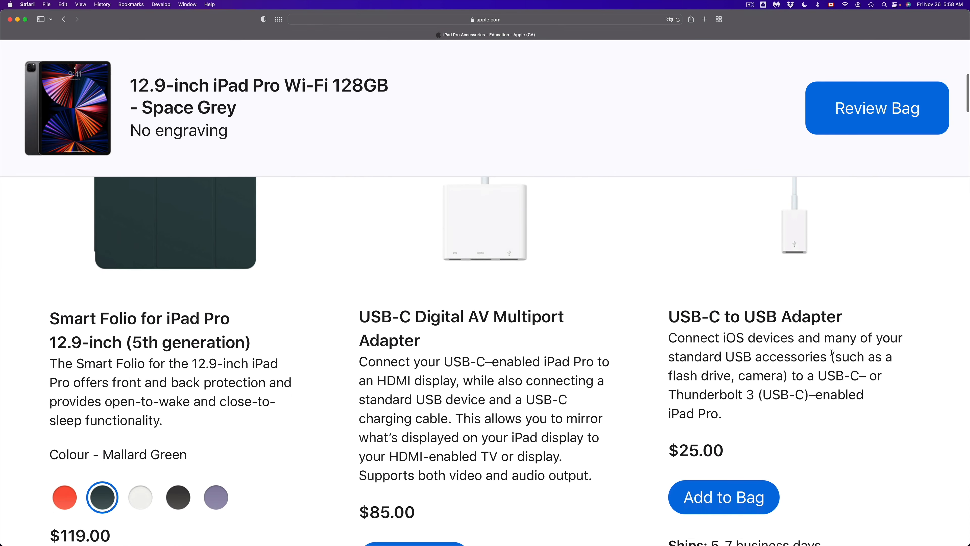
left_click(877, 108)
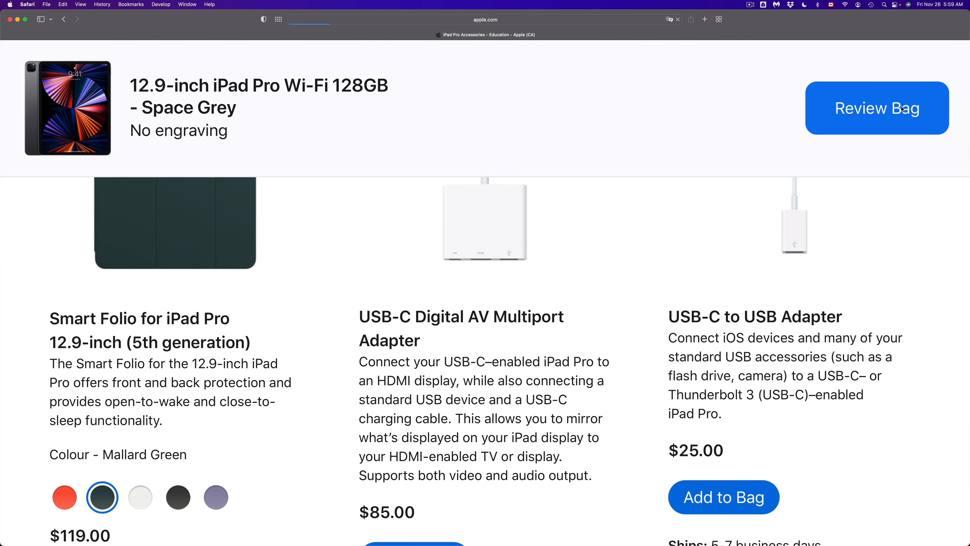
left_click(876, 107)
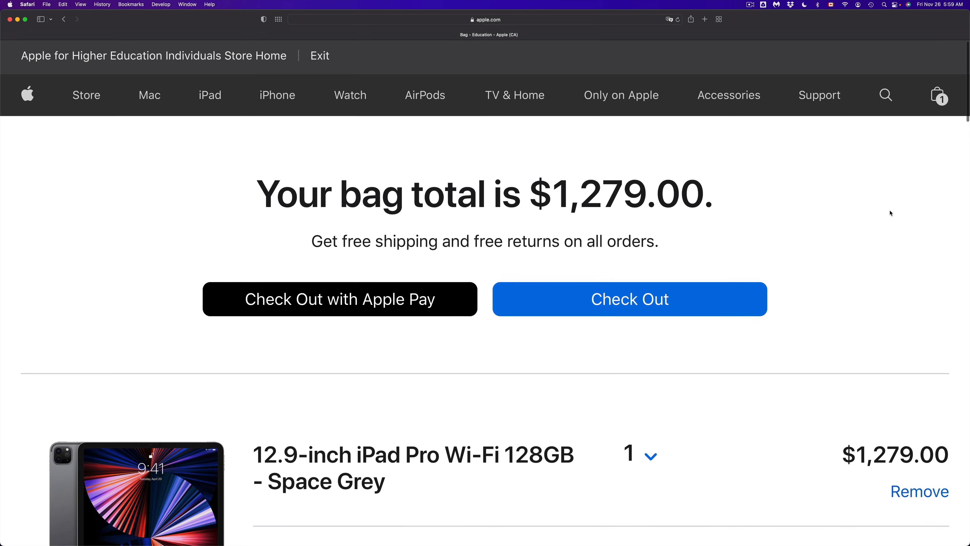
Check the 'Ships in 1 business day' note on the bag page and start entering a postal code for delivery estimates
scroll("down", 3)
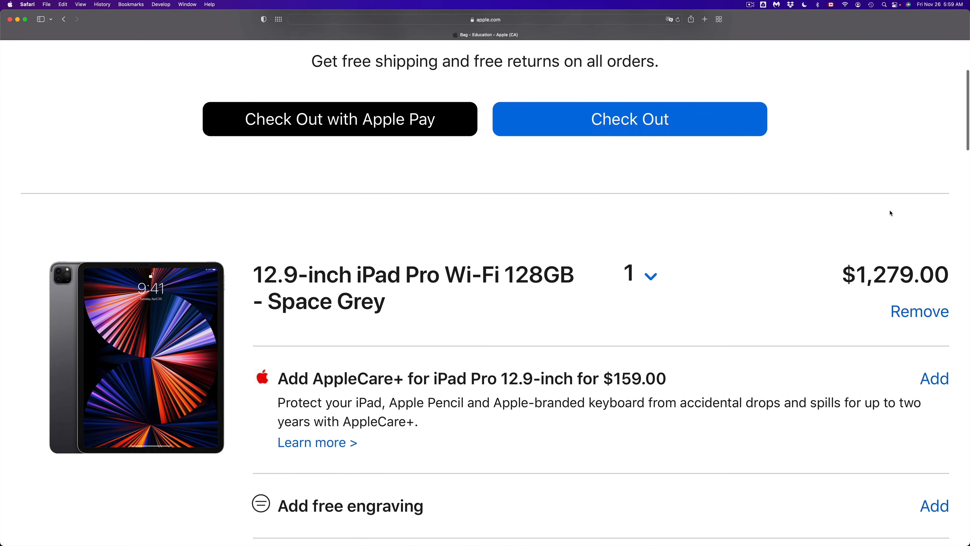
scroll("down", 3)
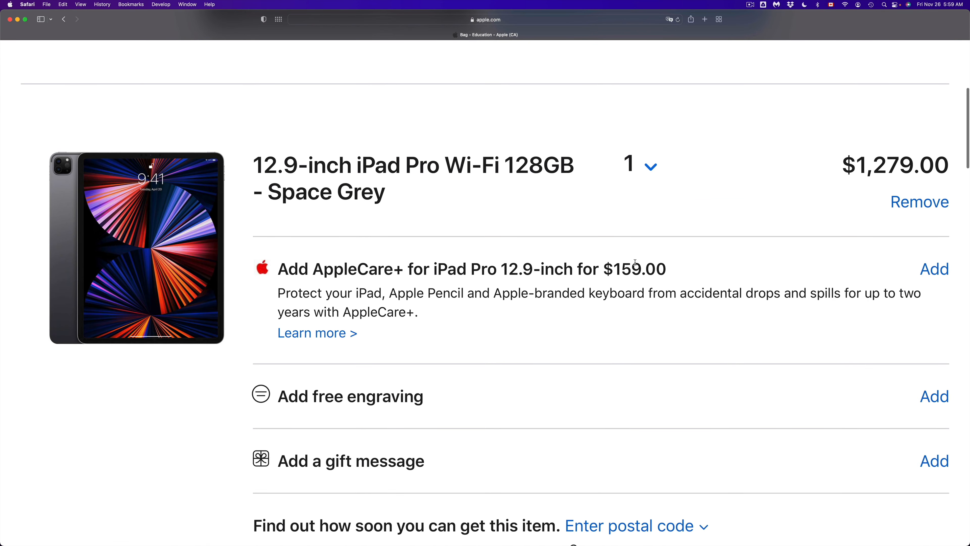
double_click(633, 269)
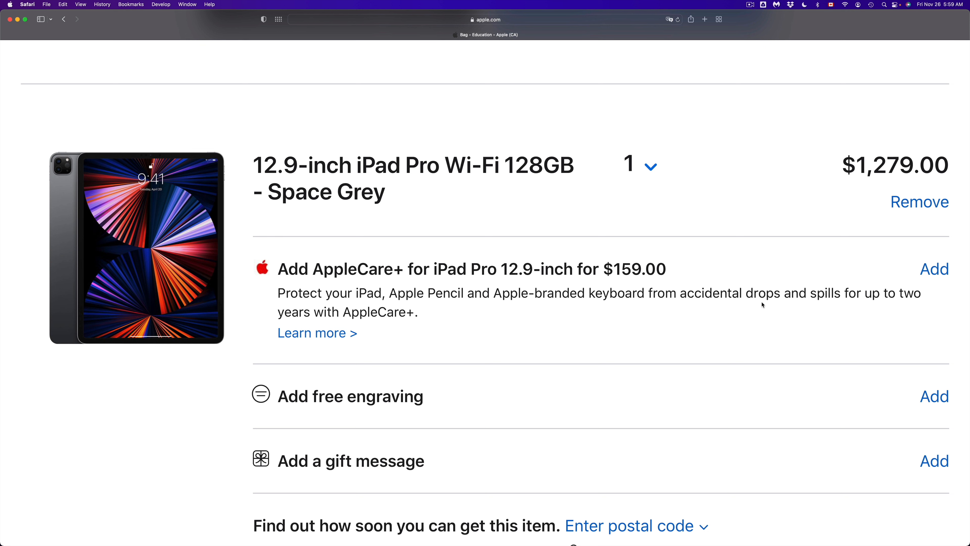
scroll("down", 3)
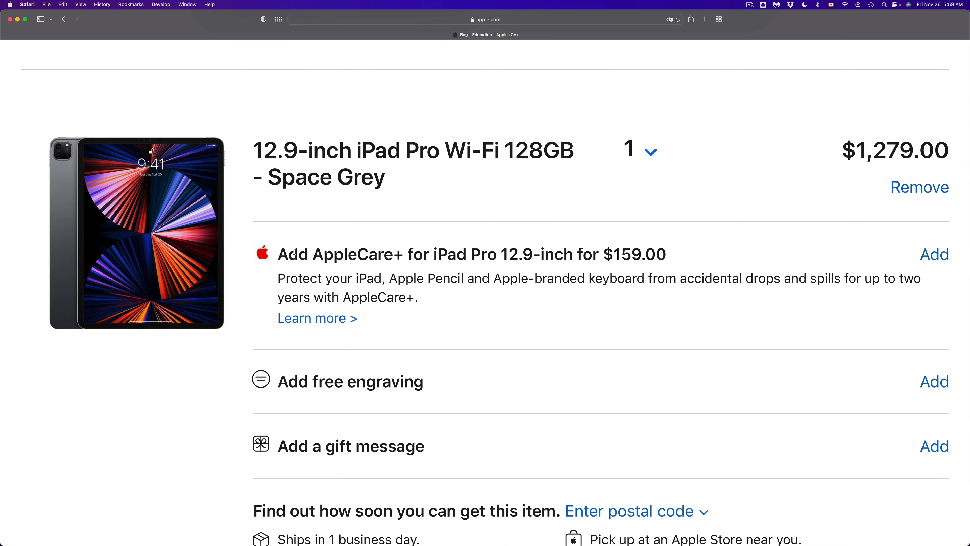
mouse_move(687, 272)
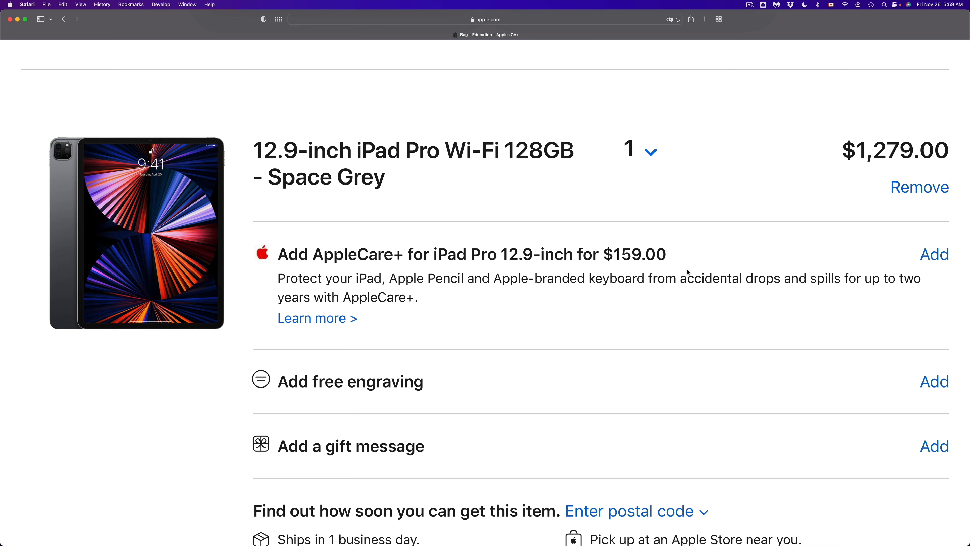
scroll("down", 3)
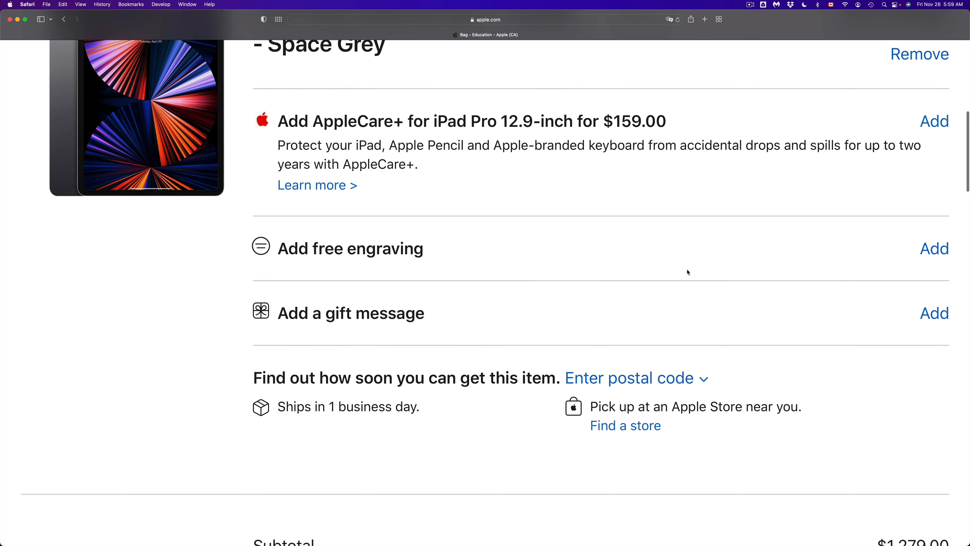
scroll("down", 3)
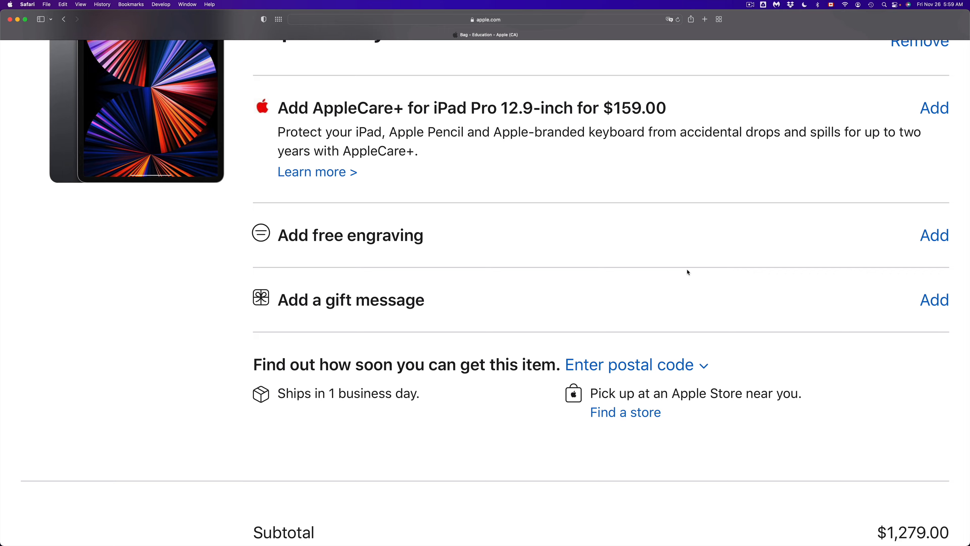
scroll("down", 3)
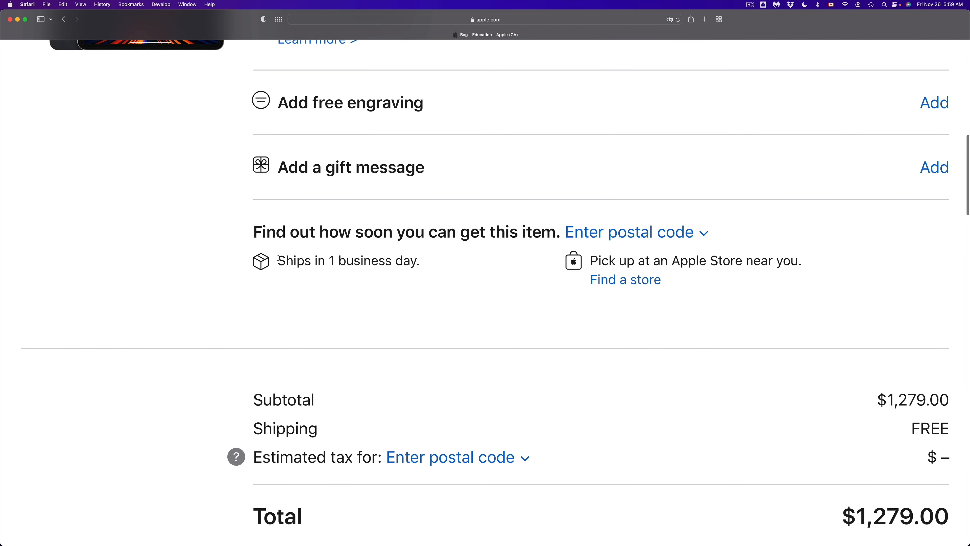
left_click_drag(278, 261, 418, 261)
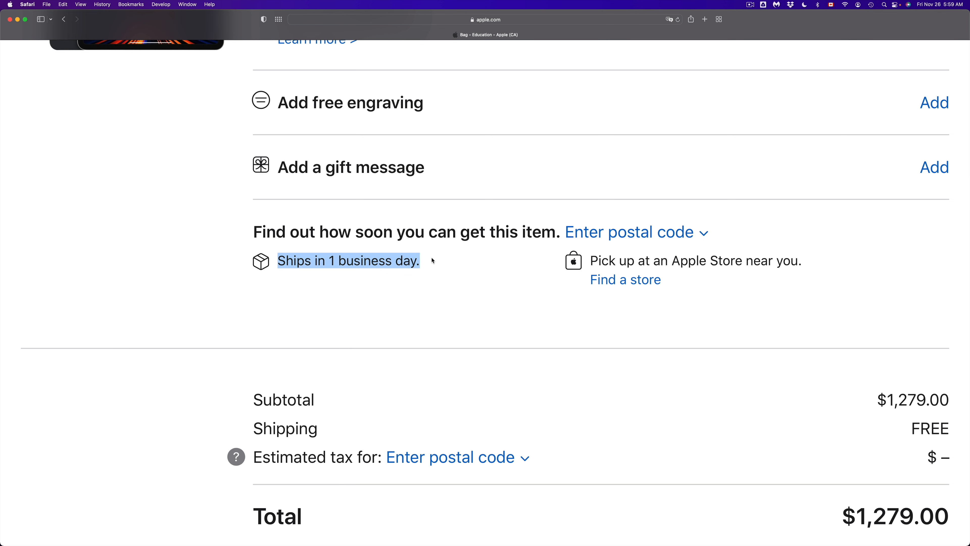
mouse_move(628, 231)
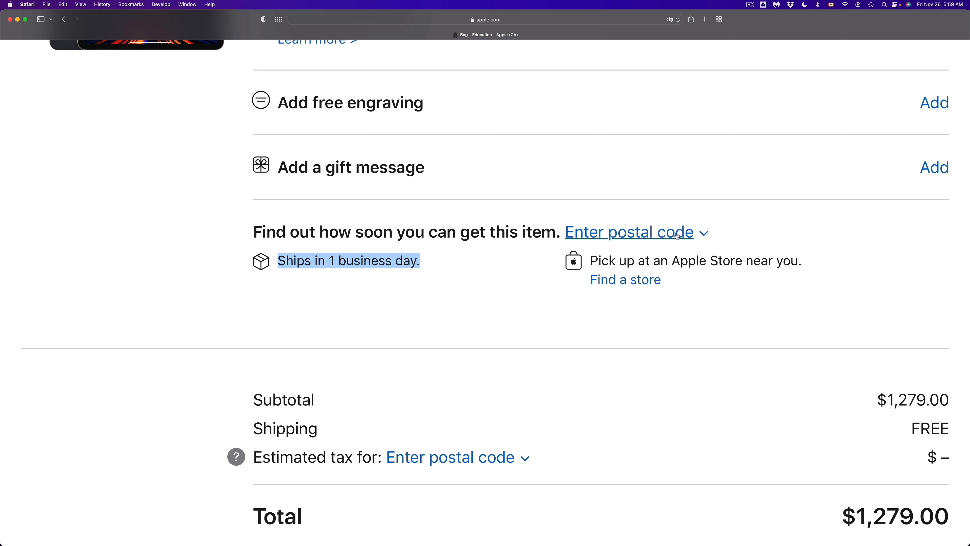
left_click(629, 232)
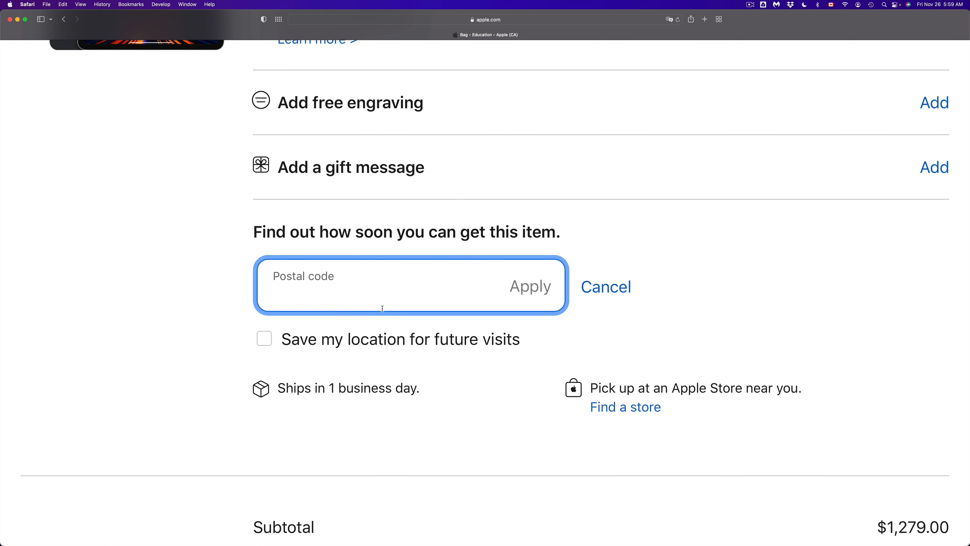
type("L")
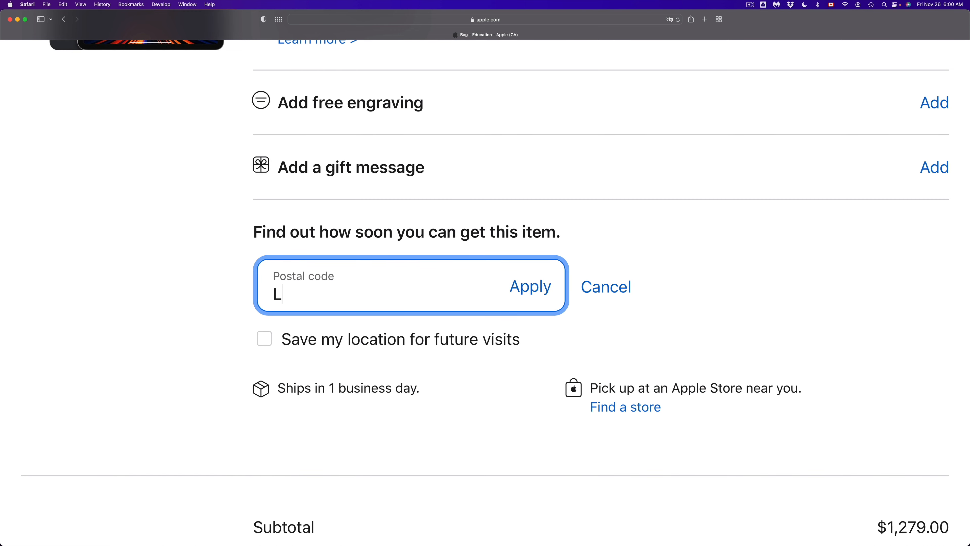
type("3T5G3")
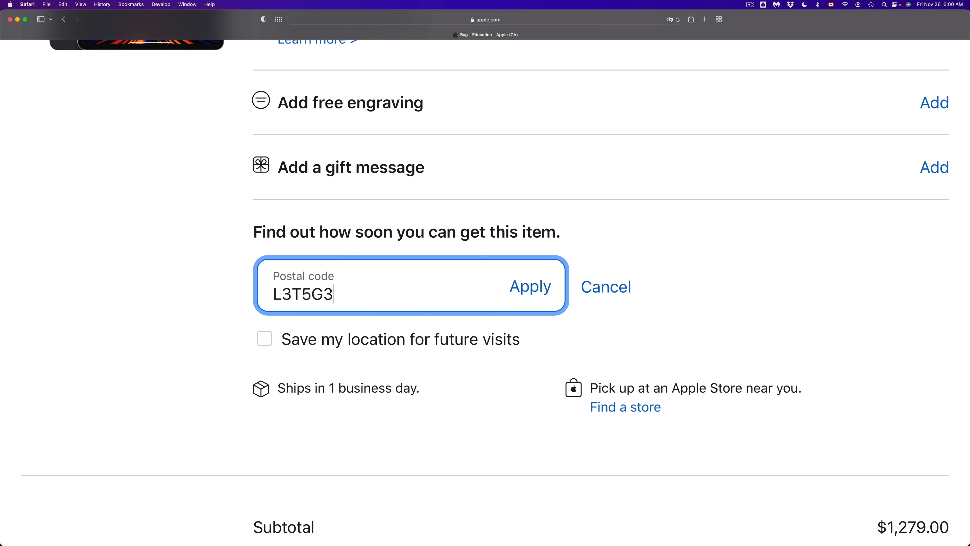
left_click(530, 286)
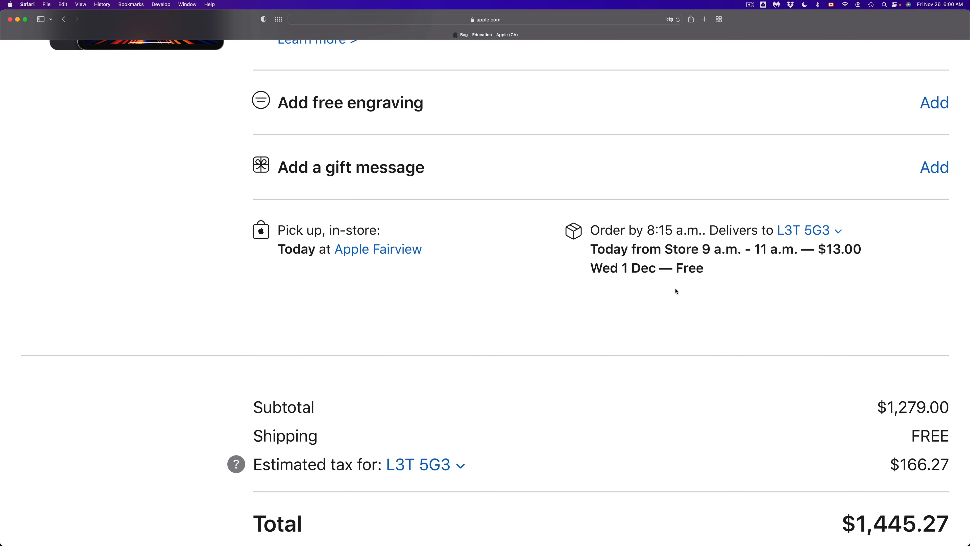
mouse_move(652, 259)
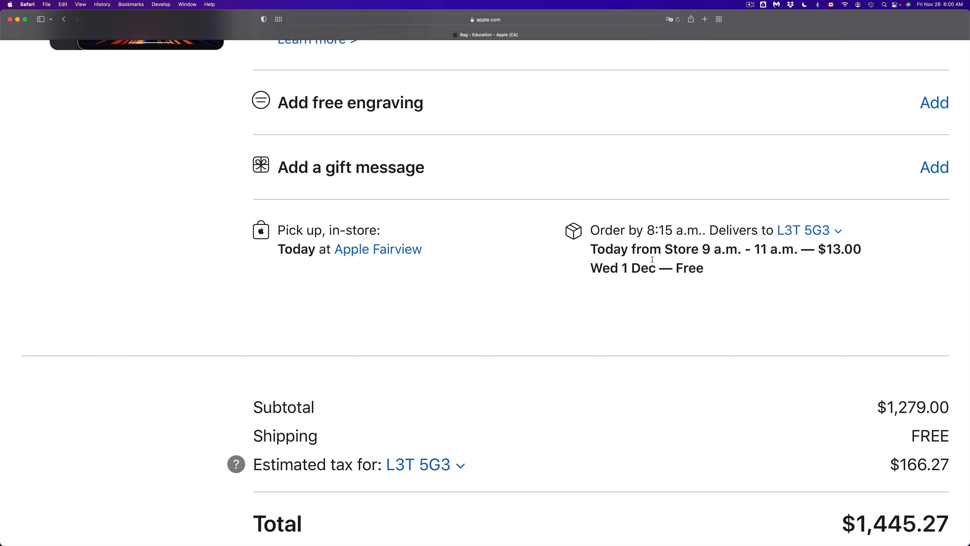
mouse_move(762, 262)
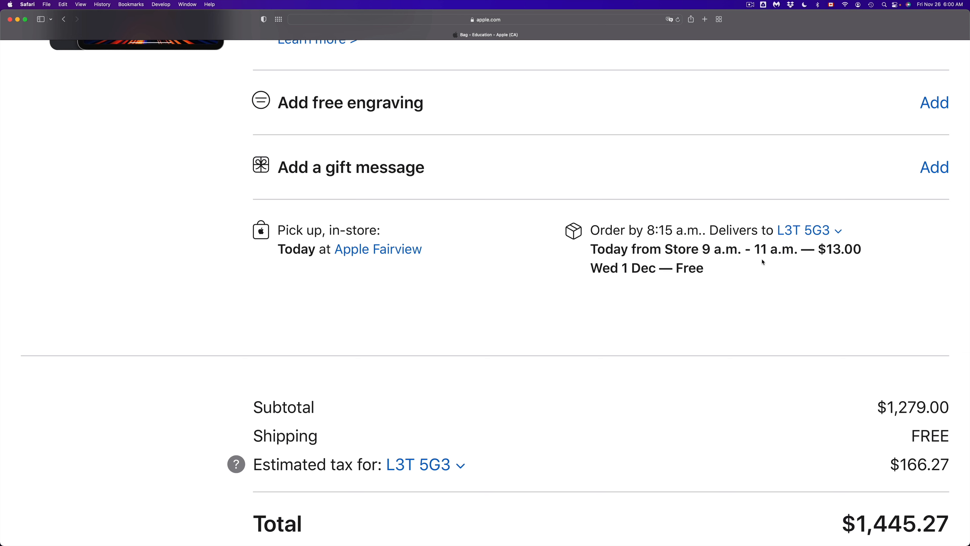
double_click(595, 268)
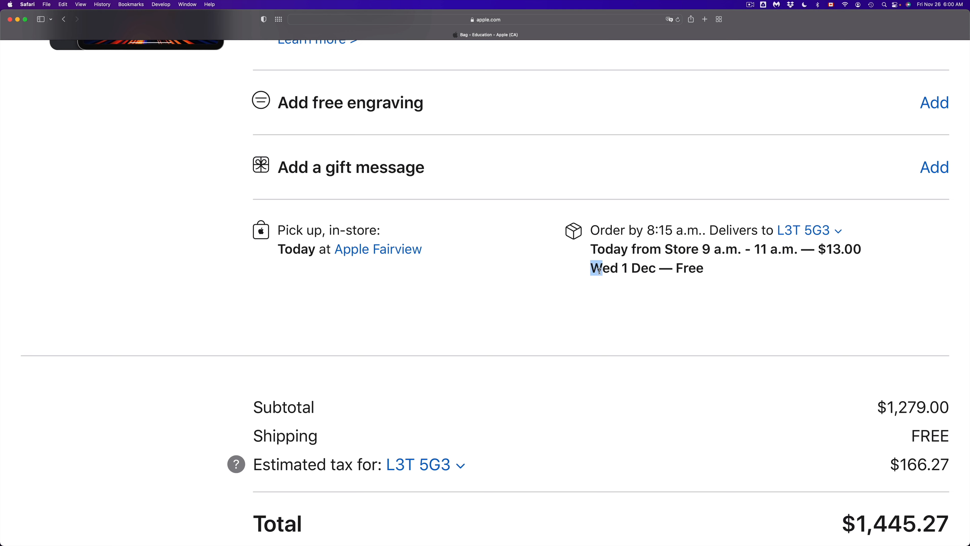
left_click_drag(594, 268, 703, 268)
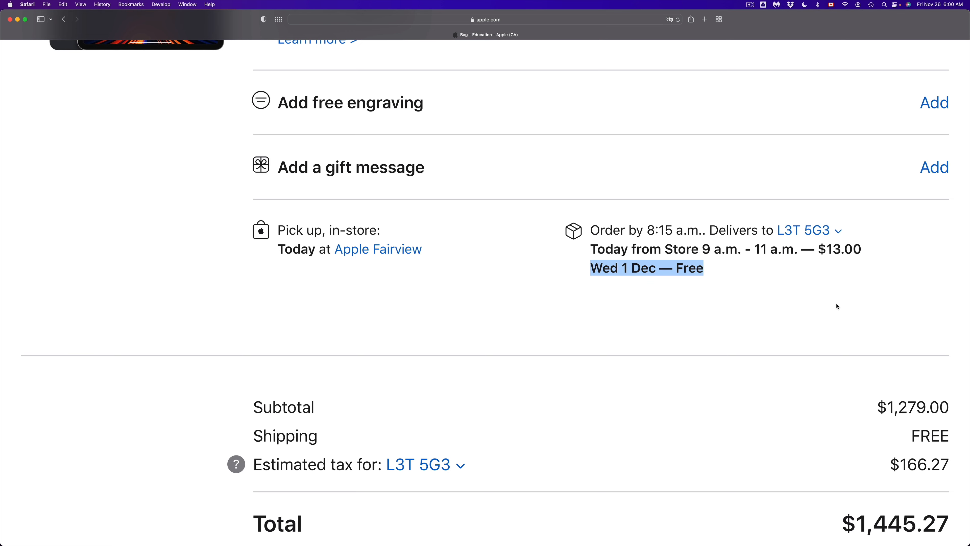
scroll("down", 3)
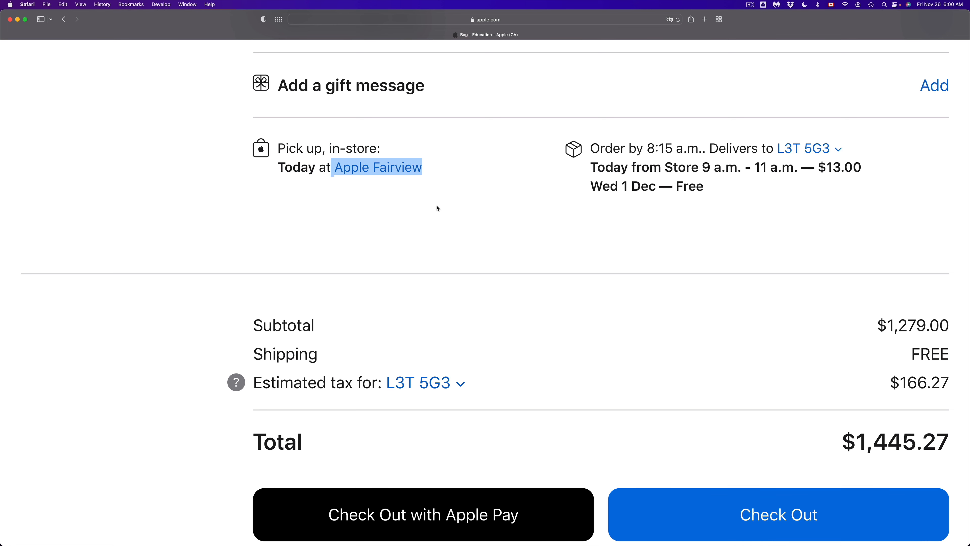
mouse_move(378, 168)
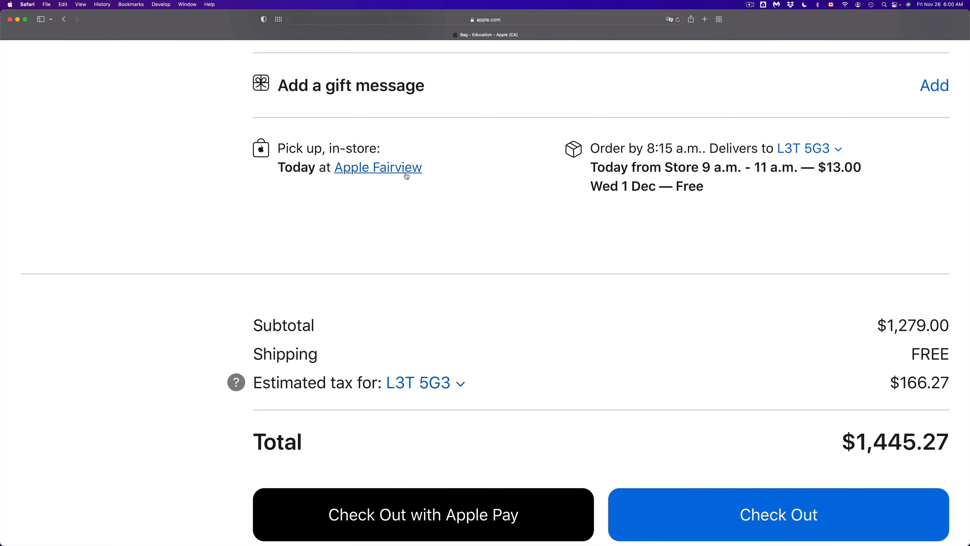
mouse_move(436, 162)
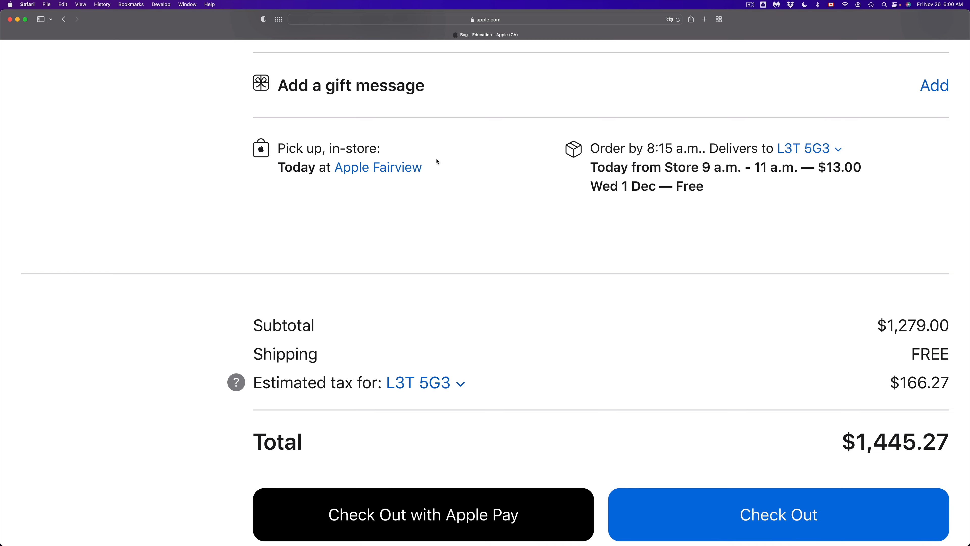
scroll("down", 3)
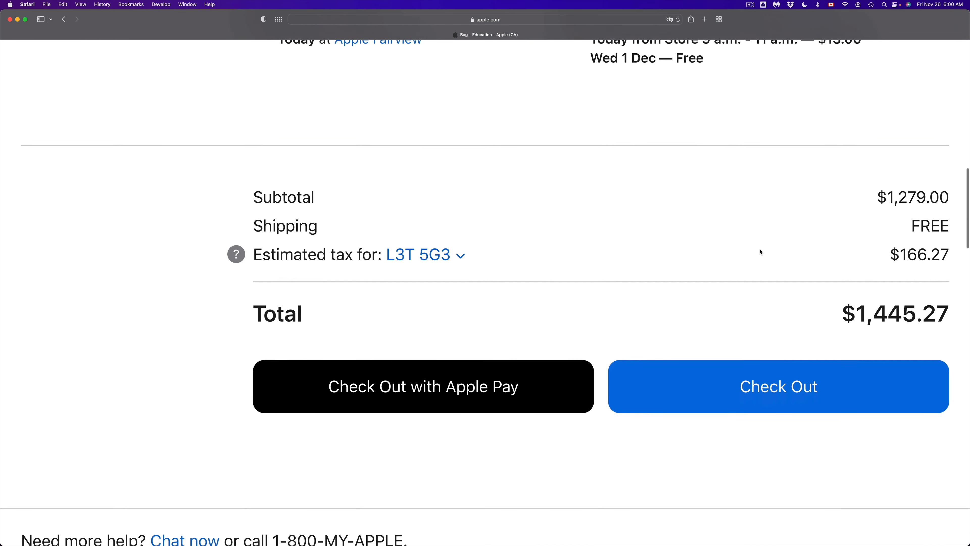
scroll("down", 3)
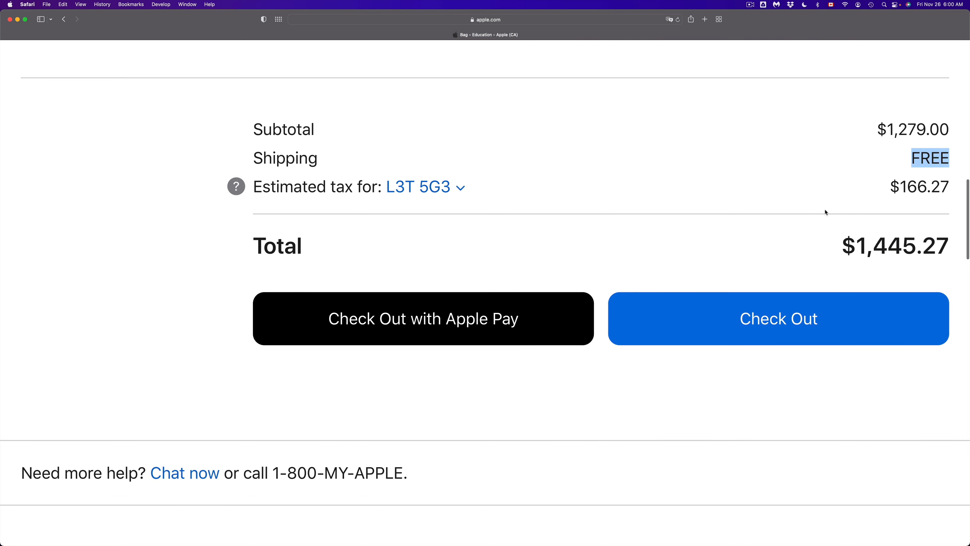
scroll("down", 3)
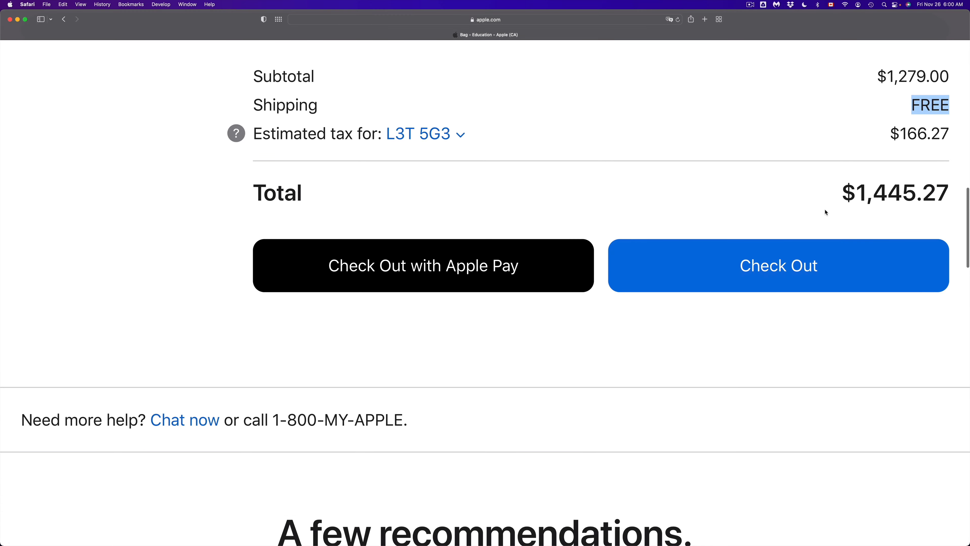
mouse_move(870, 269)
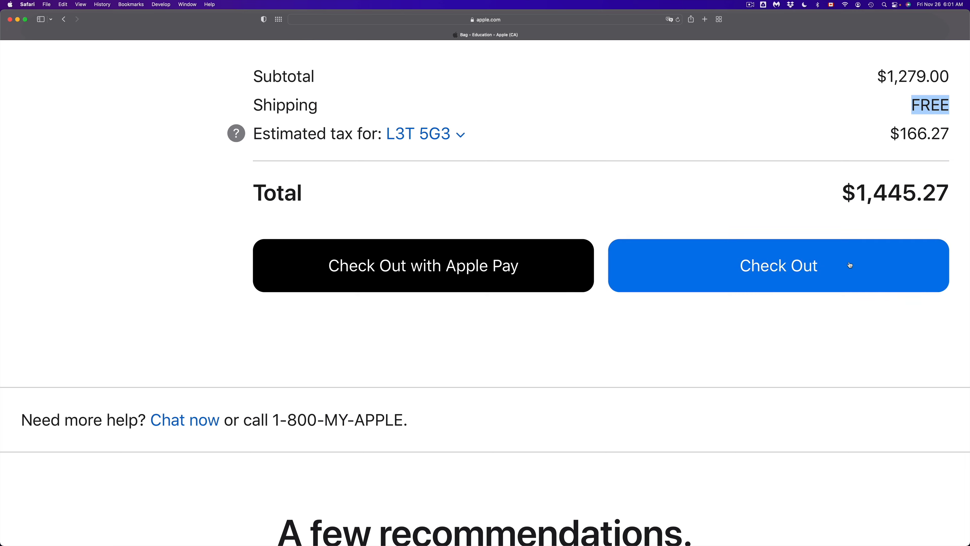
Check out the bag, heading toward free Wed 1 Dec standard shipping
left_click(778, 266)
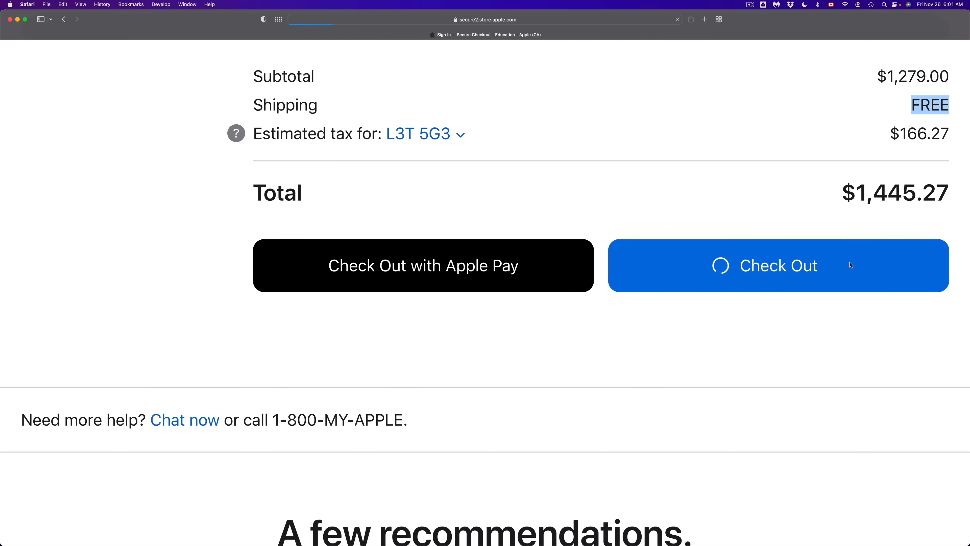
left_click(777, 266)
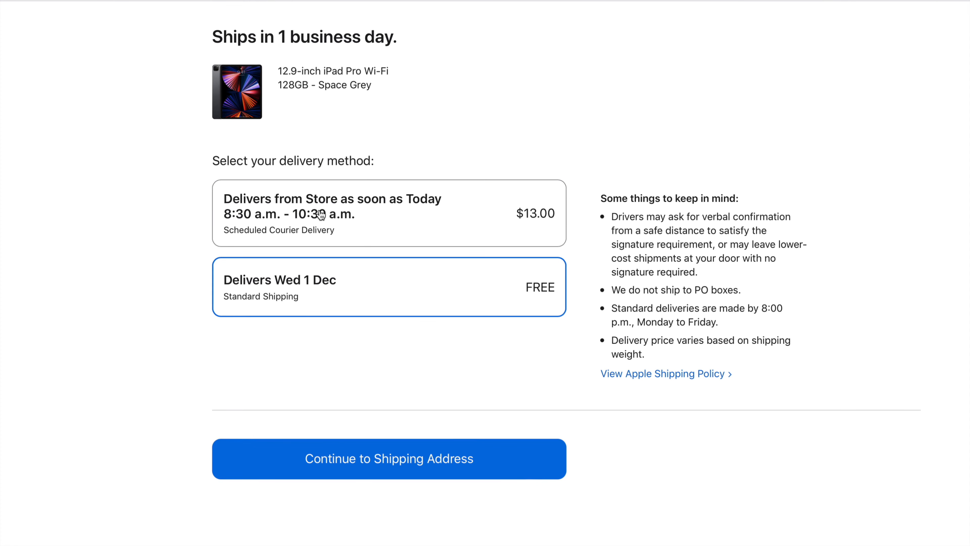
mouse_move(312, 289)
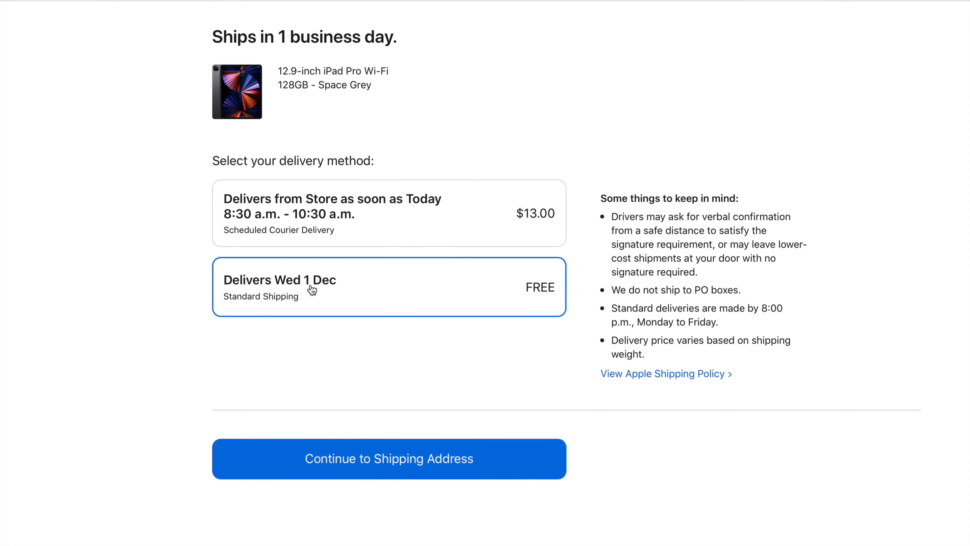
mouse_move(361, 300)
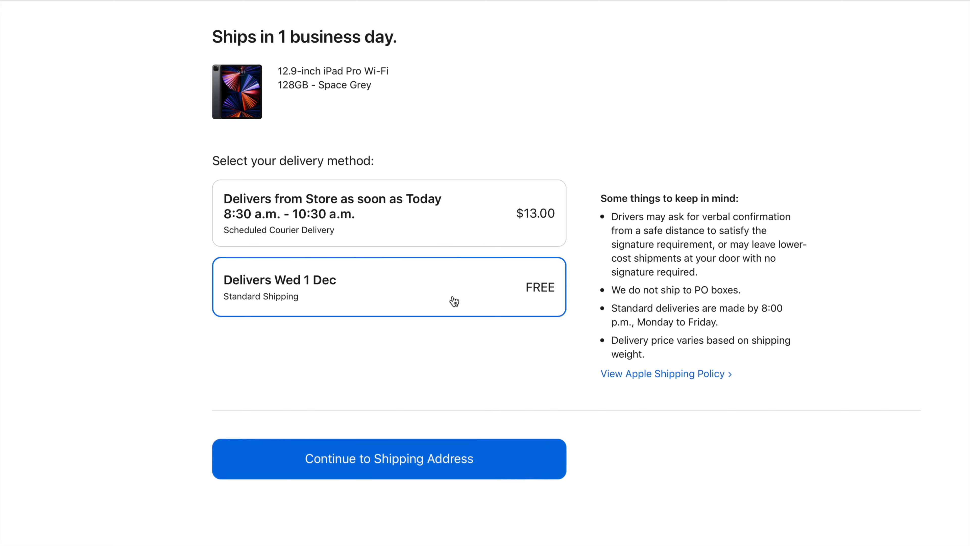
mouse_move(328, 469)
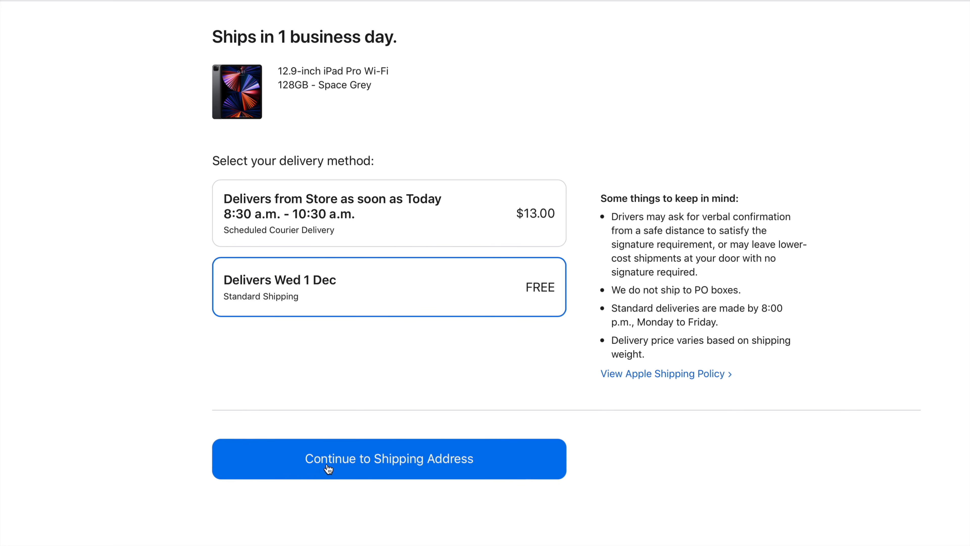
Continue past shipping address to the payment page offering card and Apple Pay
left_click(389, 458)
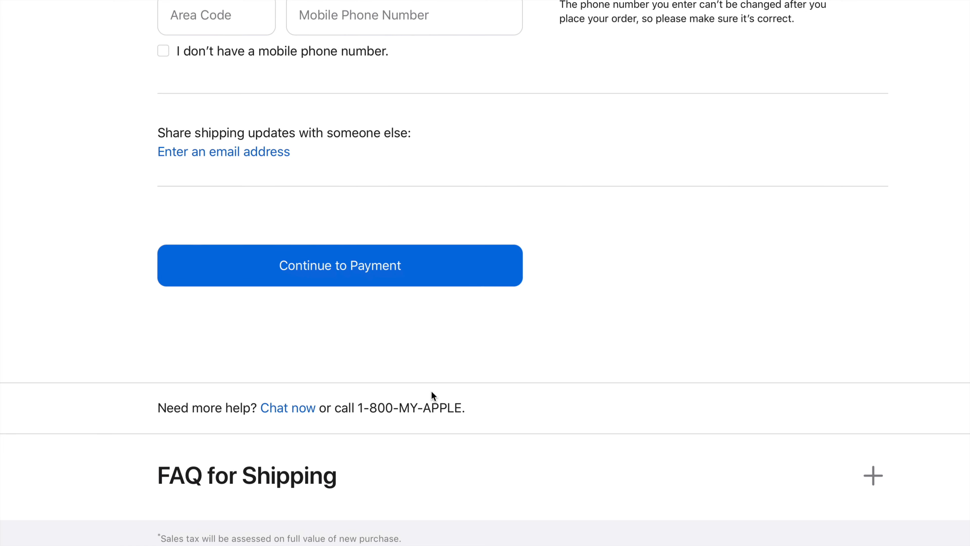
left_click(339, 265)
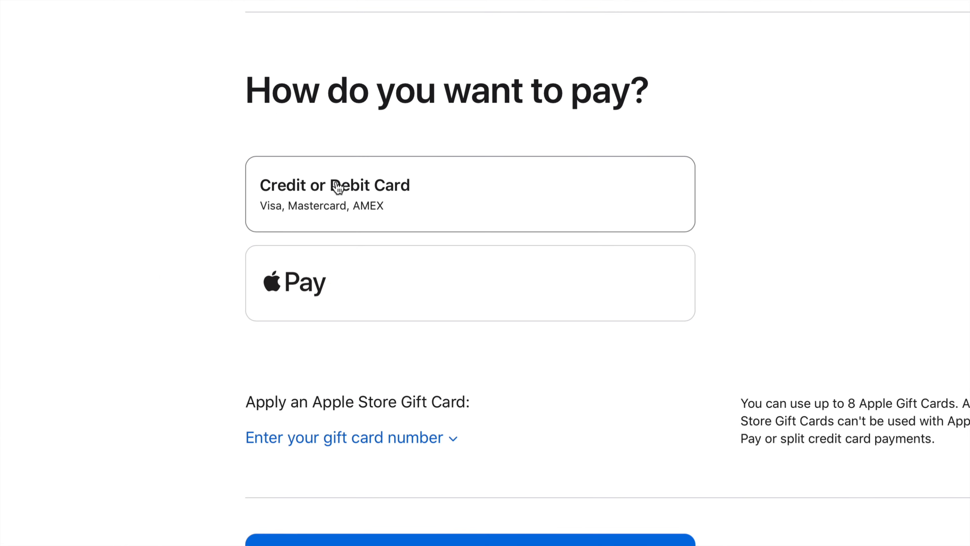
mouse_move(367, 295)
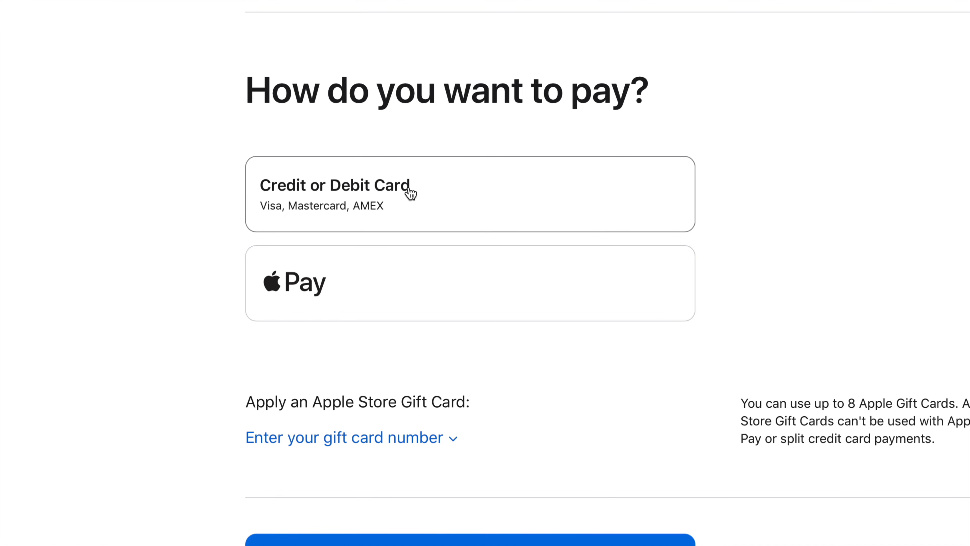
scroll("down", 3)
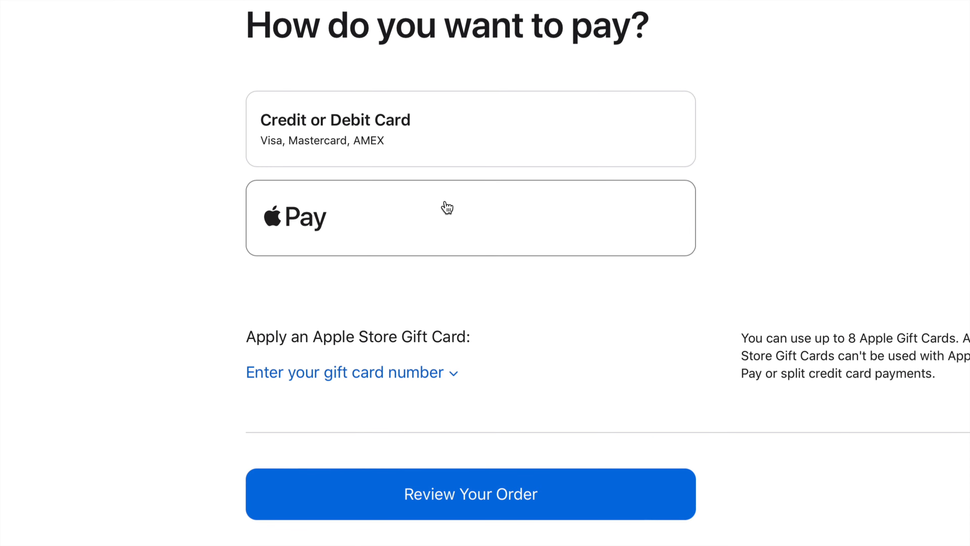
mouse_move(455, 207)
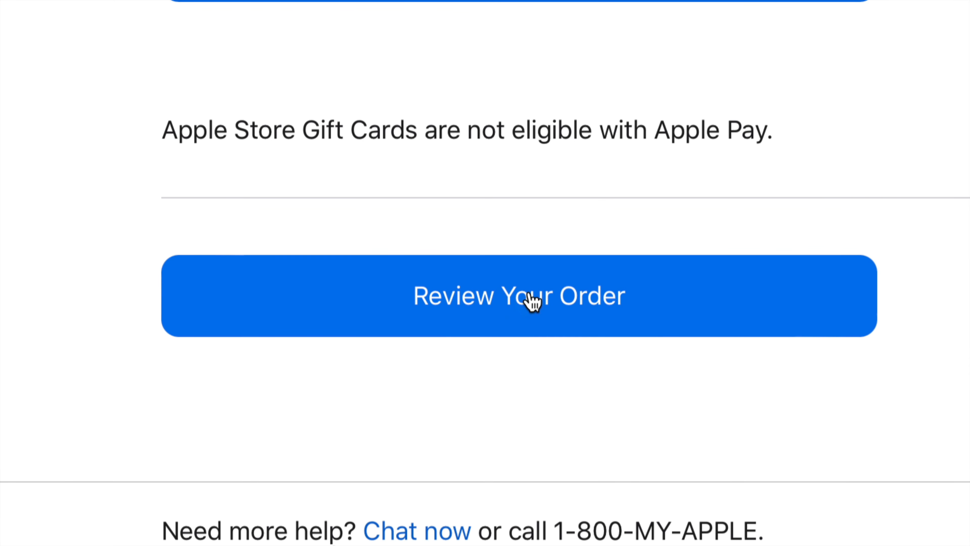
Review the order and tick the Terms & Conditions agreement for the $1,445.27 total
left_click(518, 296)
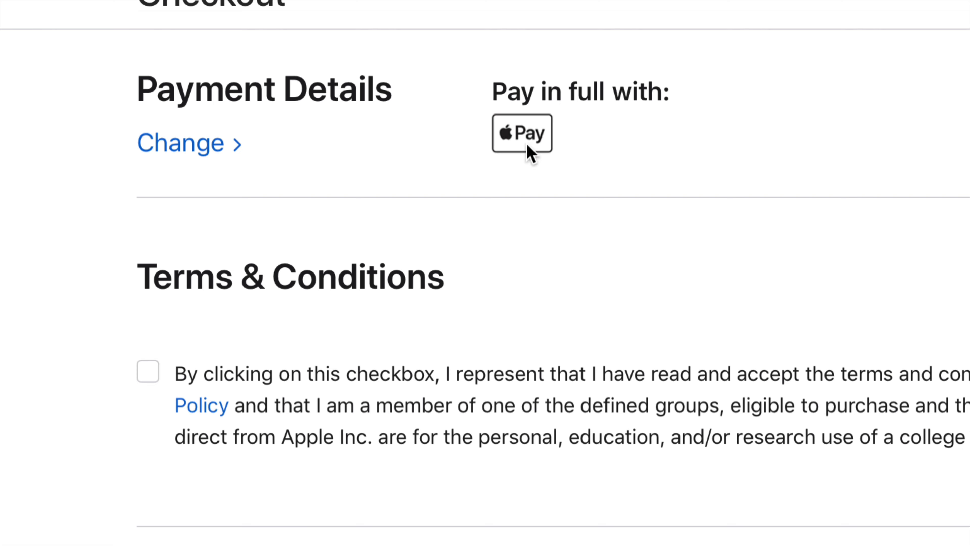
mouse_move(193, 90)
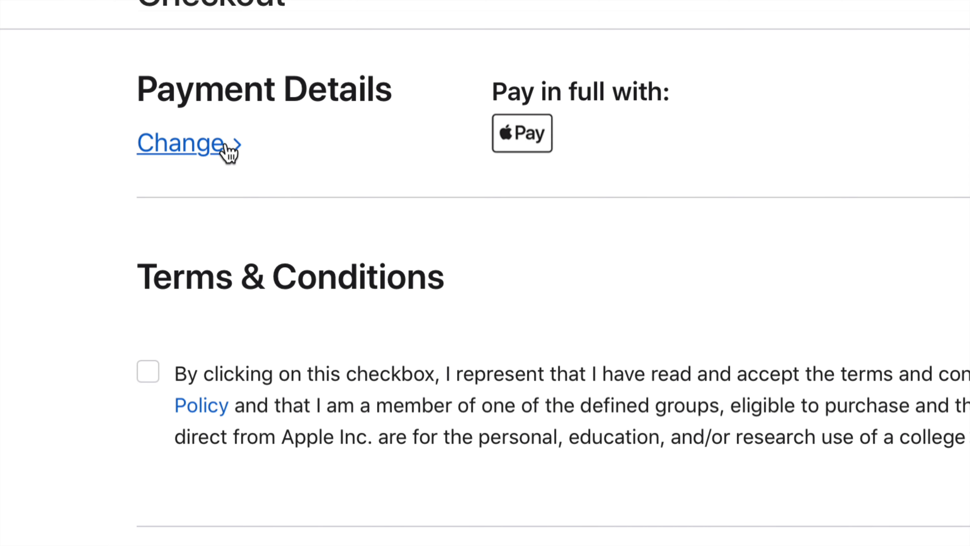
mouse_move(437, 137)
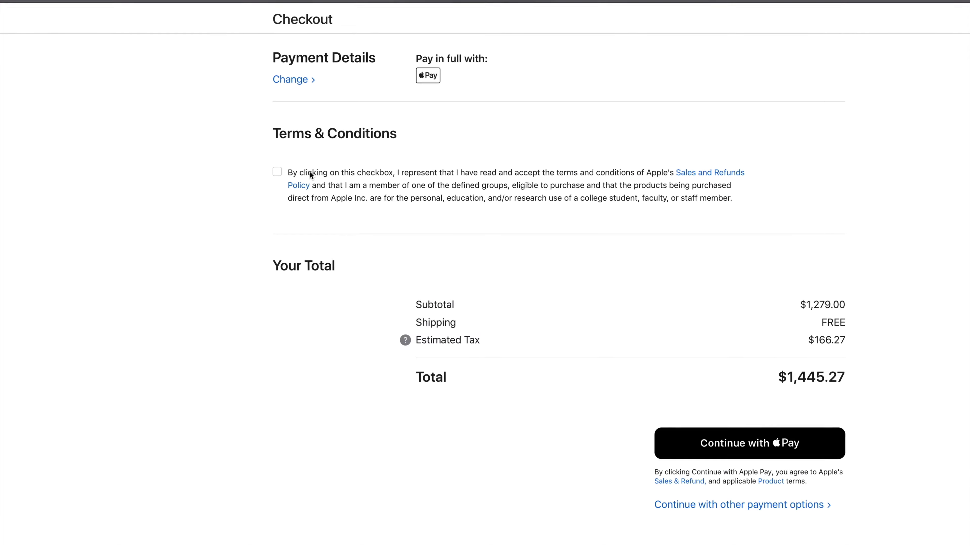
left_click(276, 171)
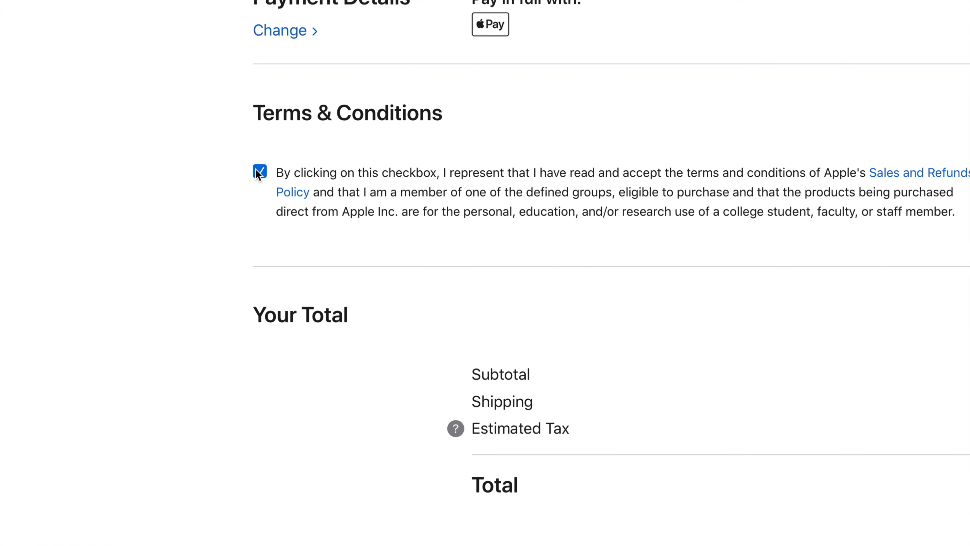
mouse_move(588, 158)
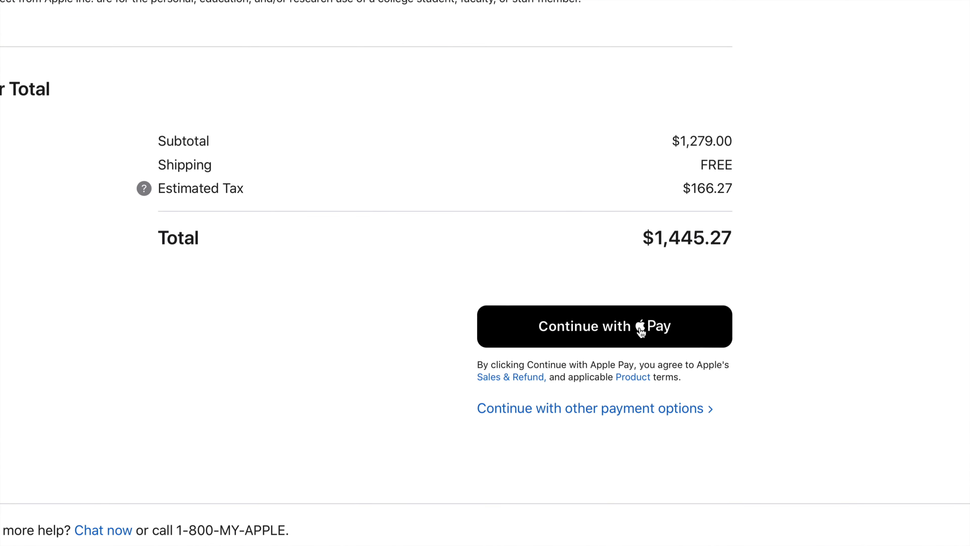
Pay with Apple Pay, reaching the order confirmation with delivery on Wed 1 Dec
left_click(603, 326)
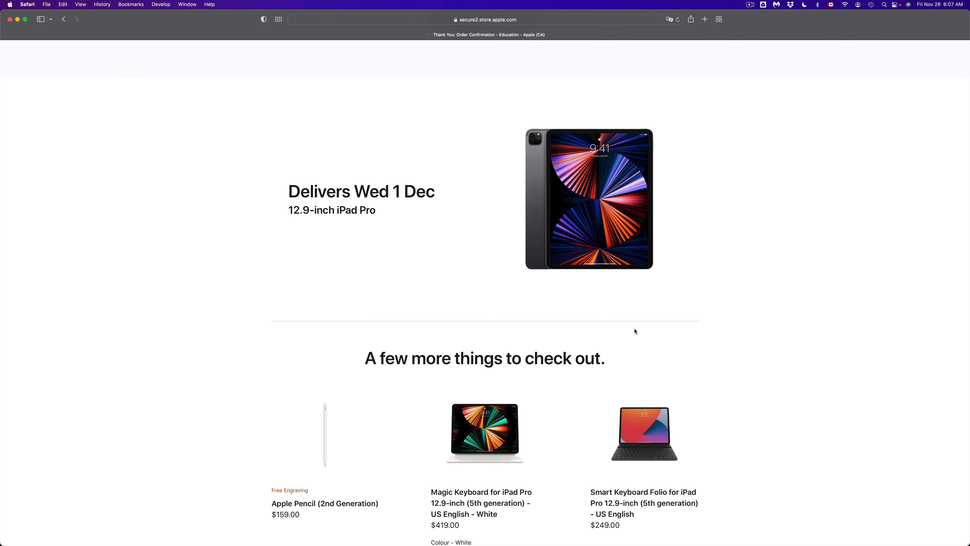
scroll("down", 3)
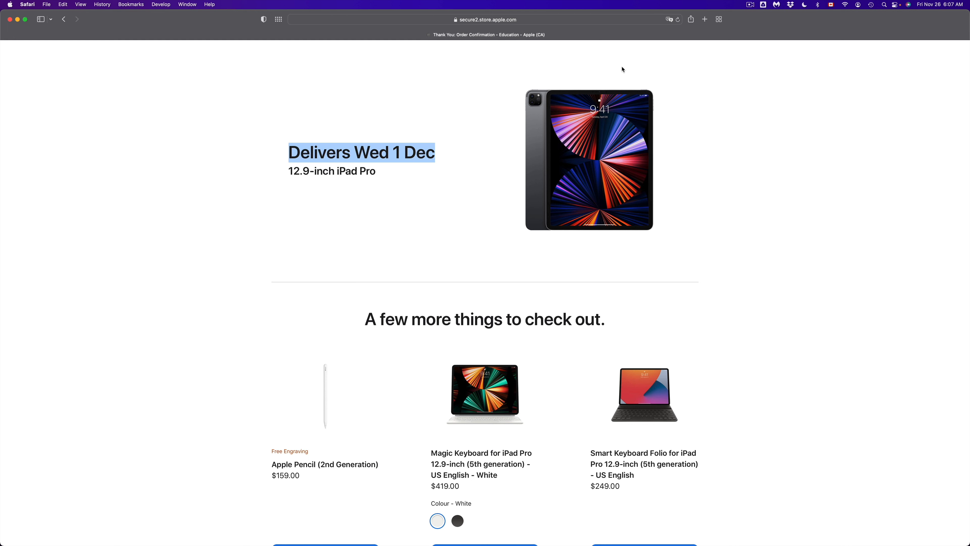
mouse_move(558, 86)
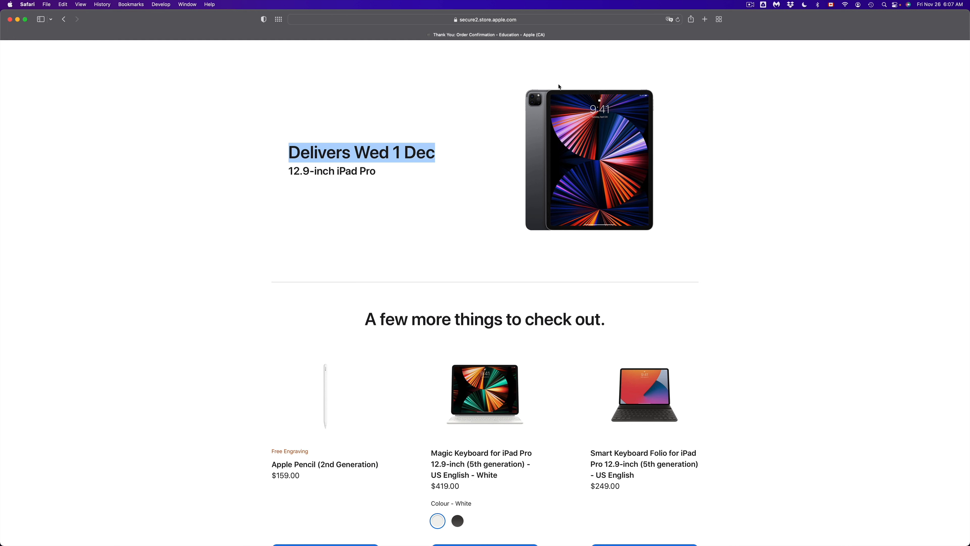
left_click(456, 154)
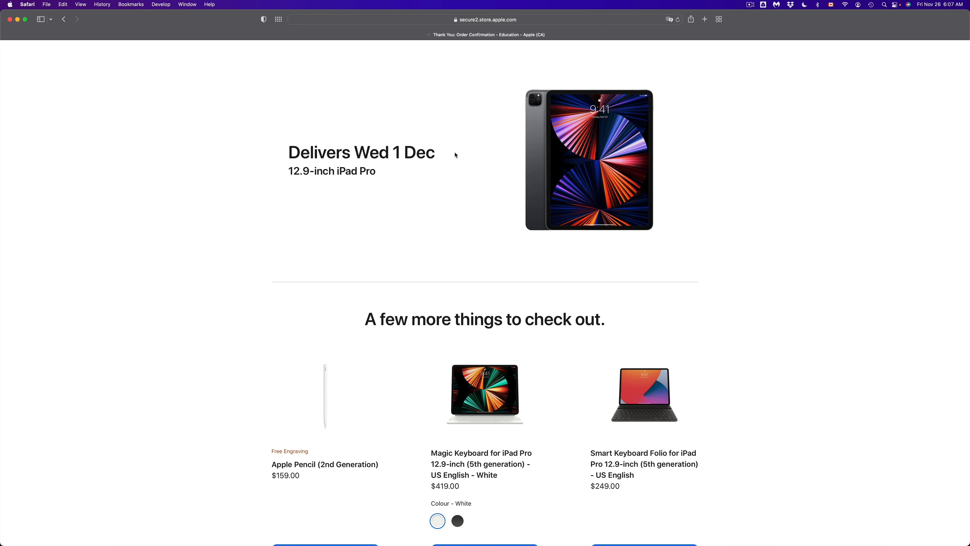